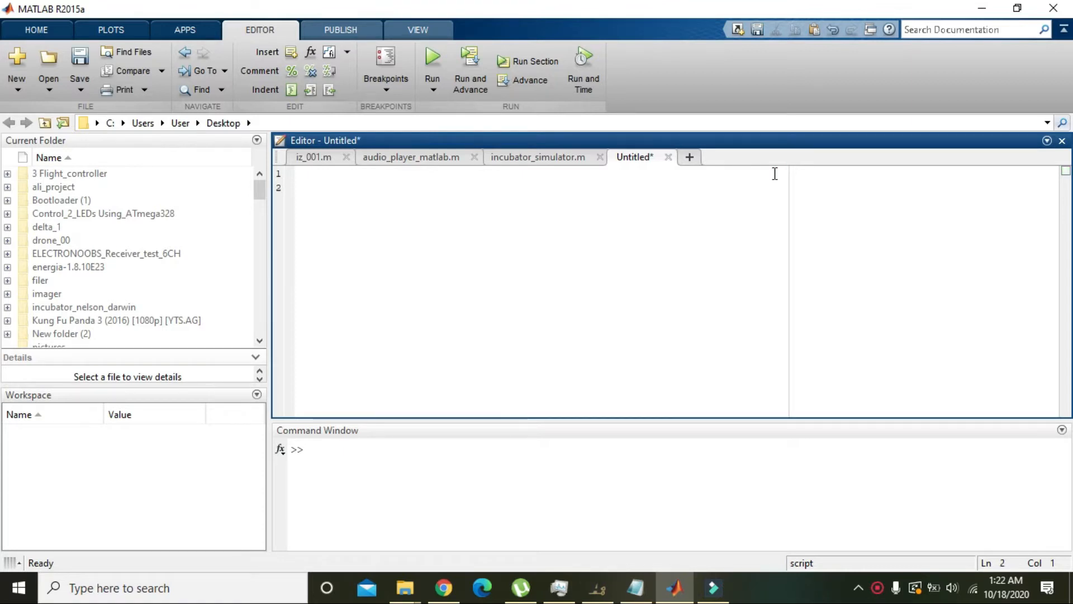
Launch GUIDE by entering guide at the MATLAB command prompt.
{"action": "left_click", "coordinate": [345, 452]}
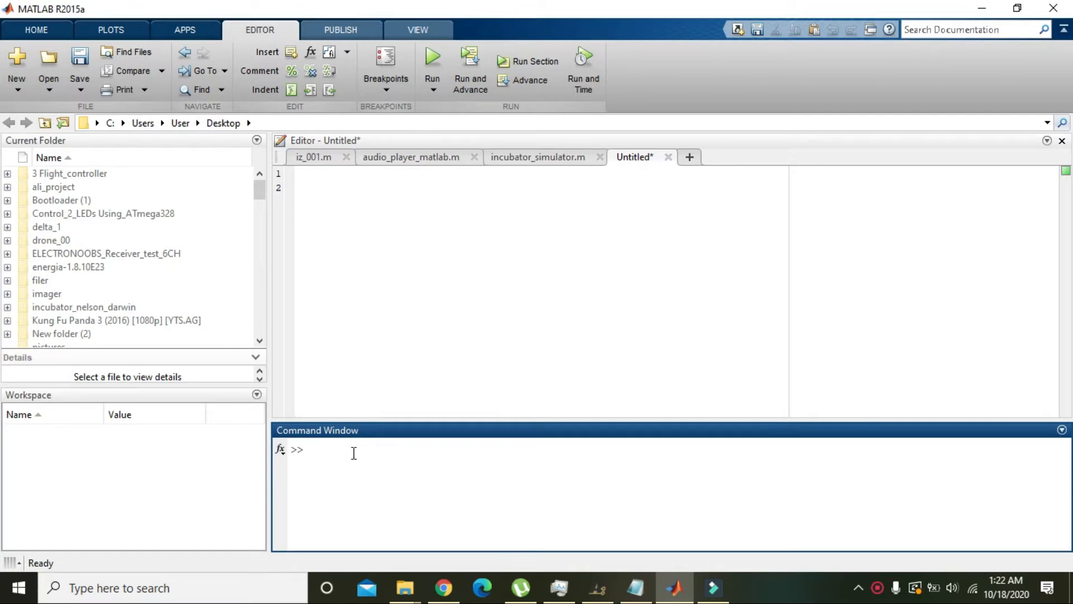
{"action": "type", "text": "guide"}
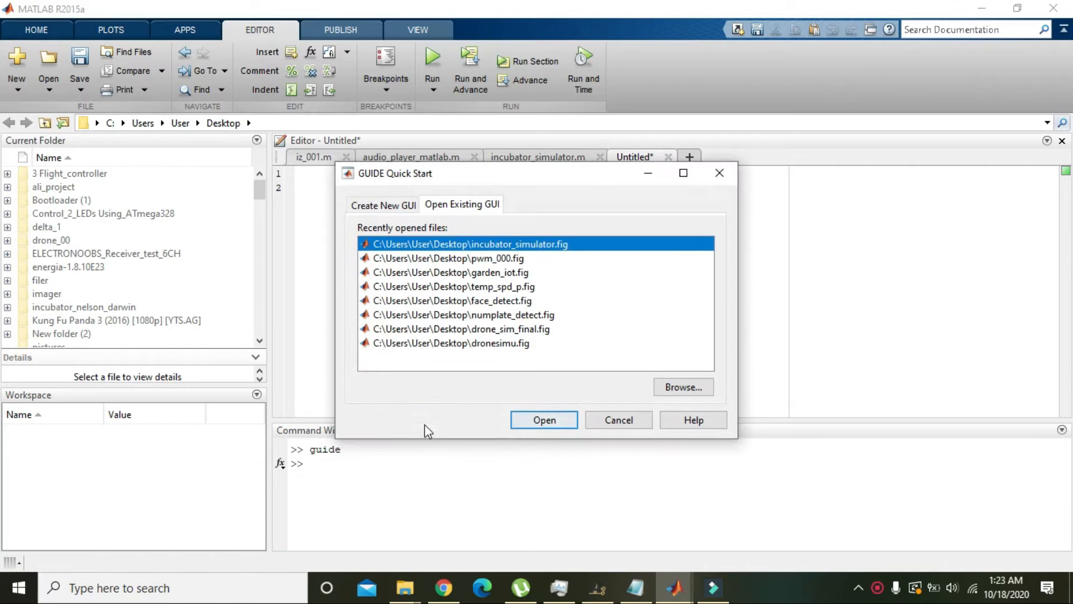
{"action": "mouse_move", "coordinate": [380, 208]}
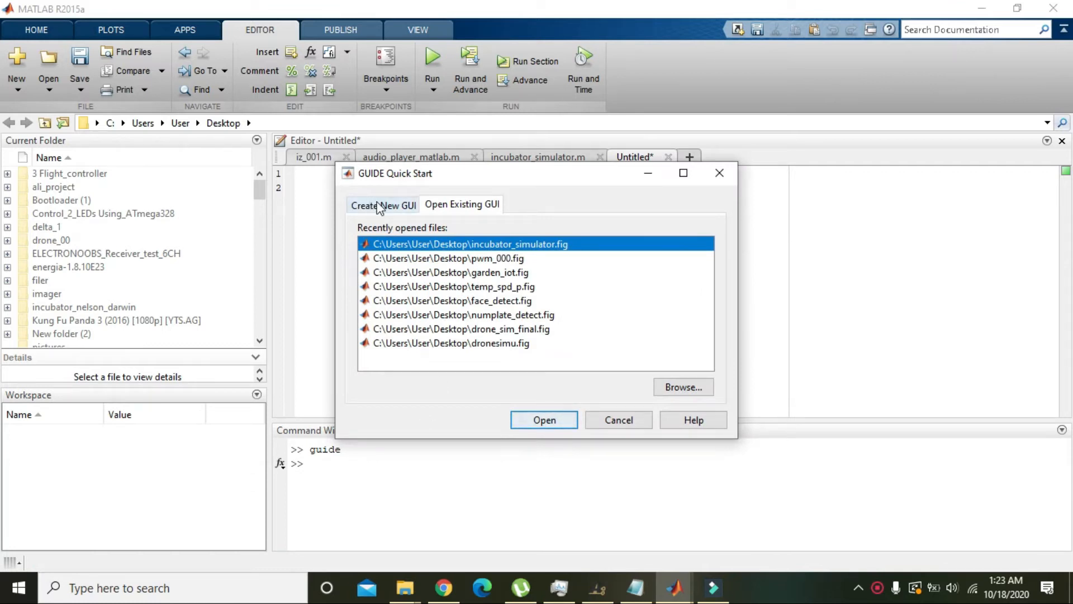
Create a new Blank GUI (Default) from the GUIDE Quick Start dialog.
{"action": "left_click_drag", "start_coordinate": [393, 172], "coordinate": [480, 166]}
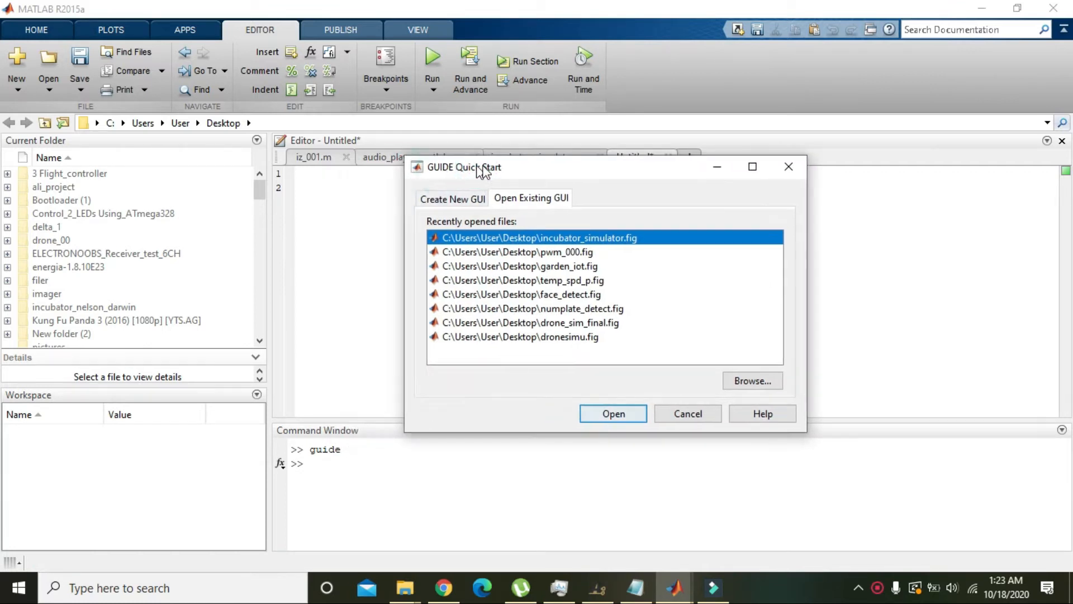
{"action": "left_click_drag", "start_coordinate": [479, 171], "coordinate": [520, 175]}
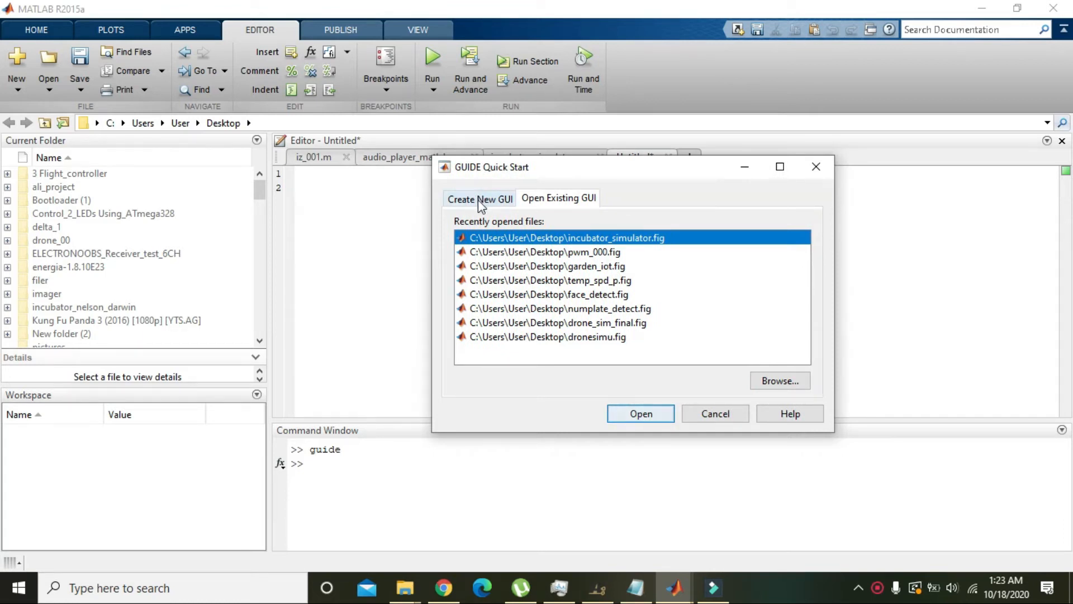
{"action": "left_click", "coordinate": [479, 199]}
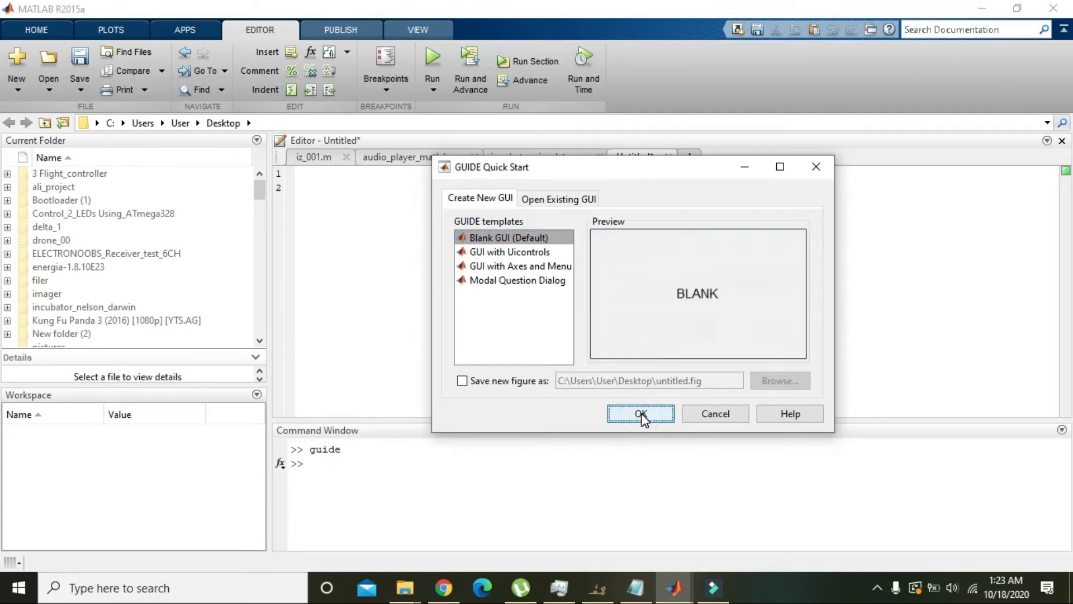
{"action": "left_click", "coordinate": [640, 413]}
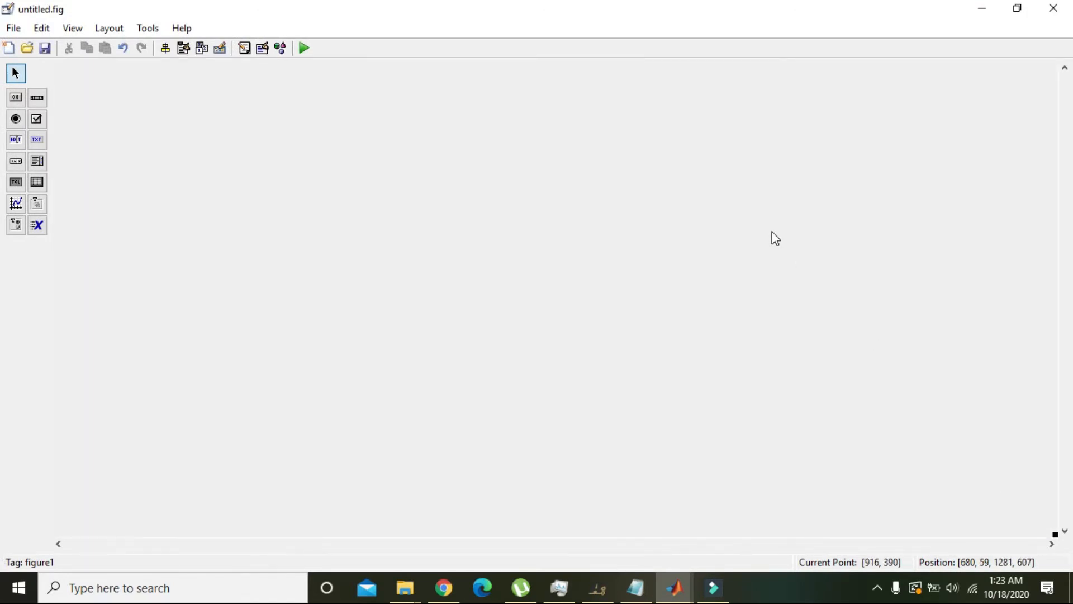
{"action": "mouse_move", "coordinate": [476, 340]}
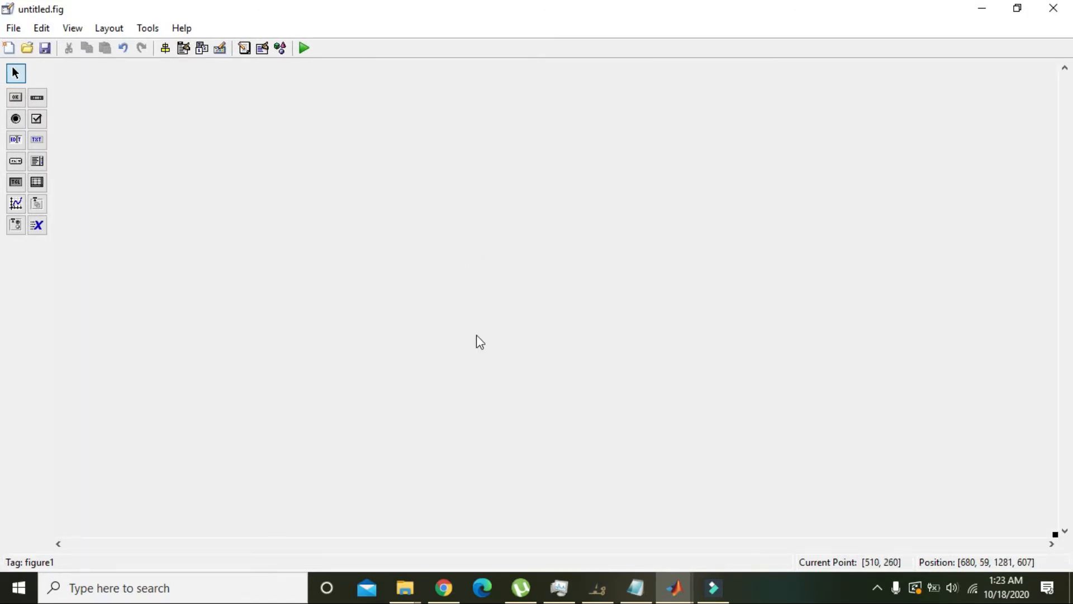
{"action": "mouse_move", "coordinate": [725, 345]}
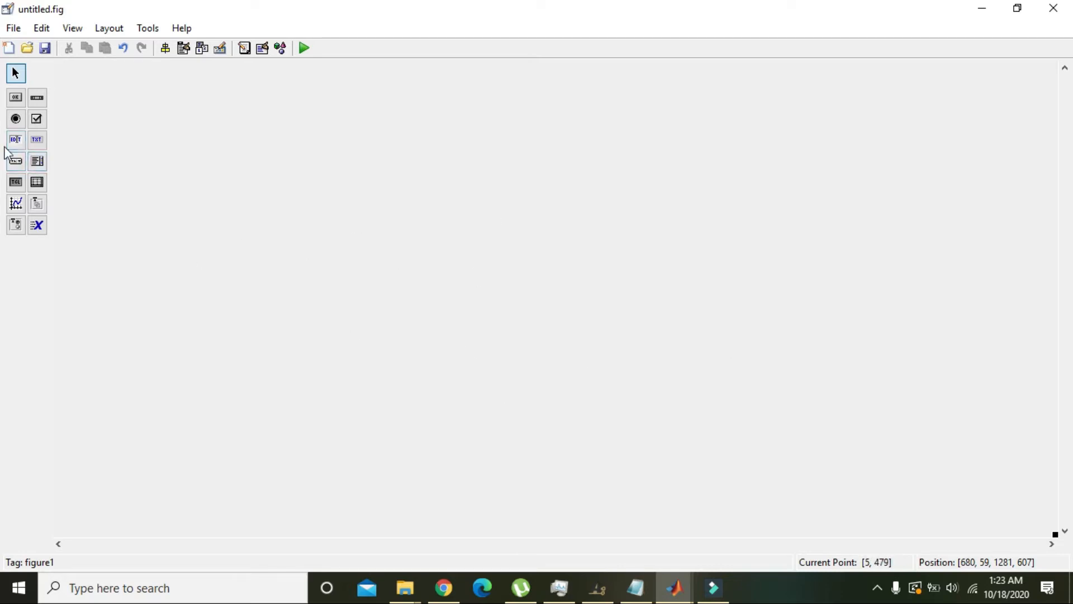
Add a static text label with String 'Our Exe File' and FontSize 20.
{"action": "left_click", "coordinate": [37, 140]}
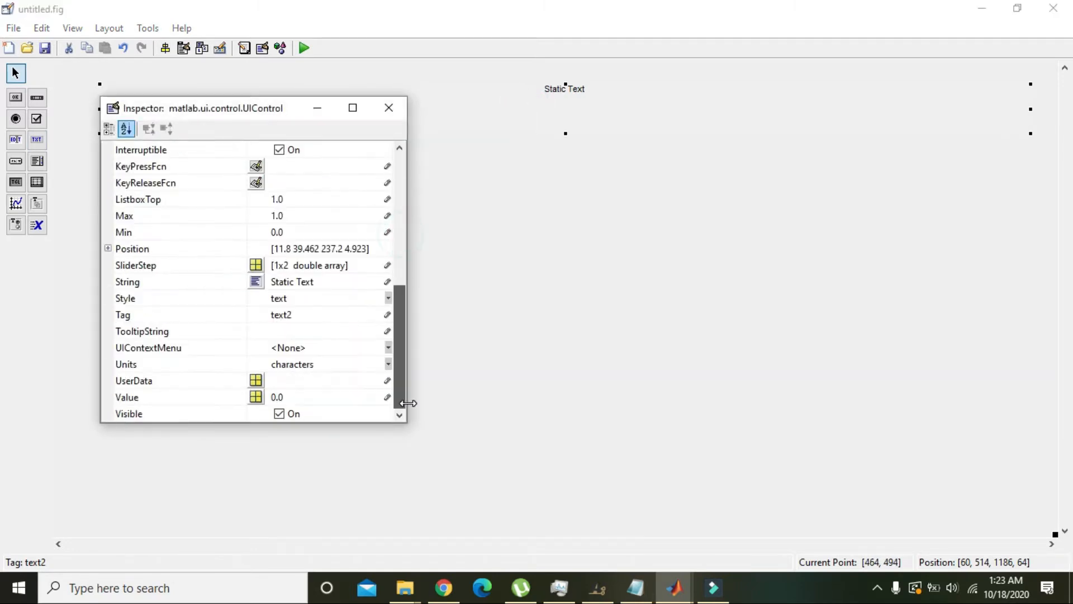
{"action": "double_click", "coordinate": [304, 282]}
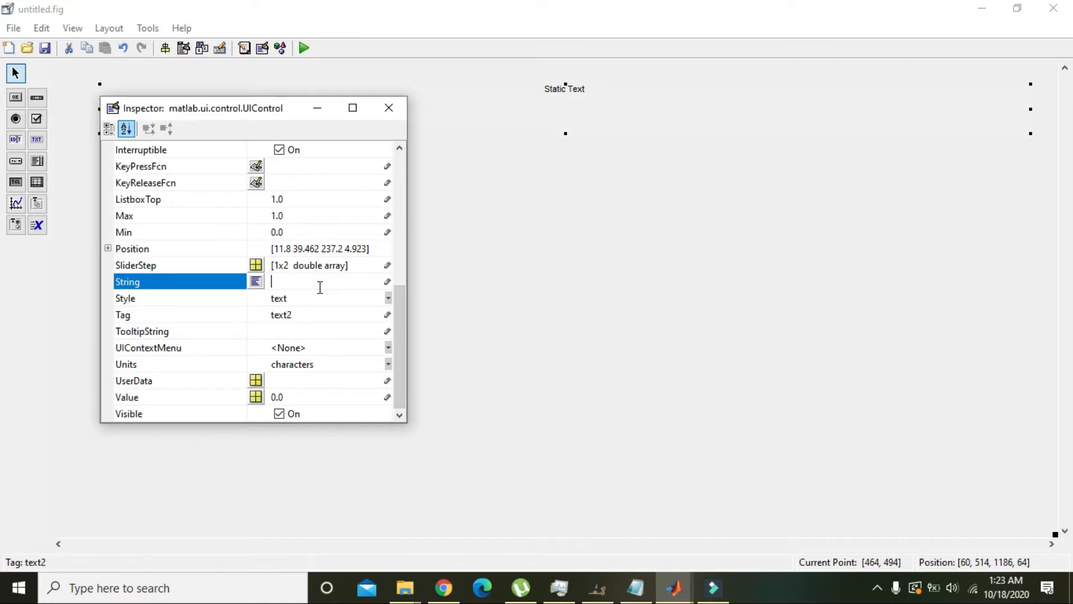
{"action": "type", "text": "Our"}
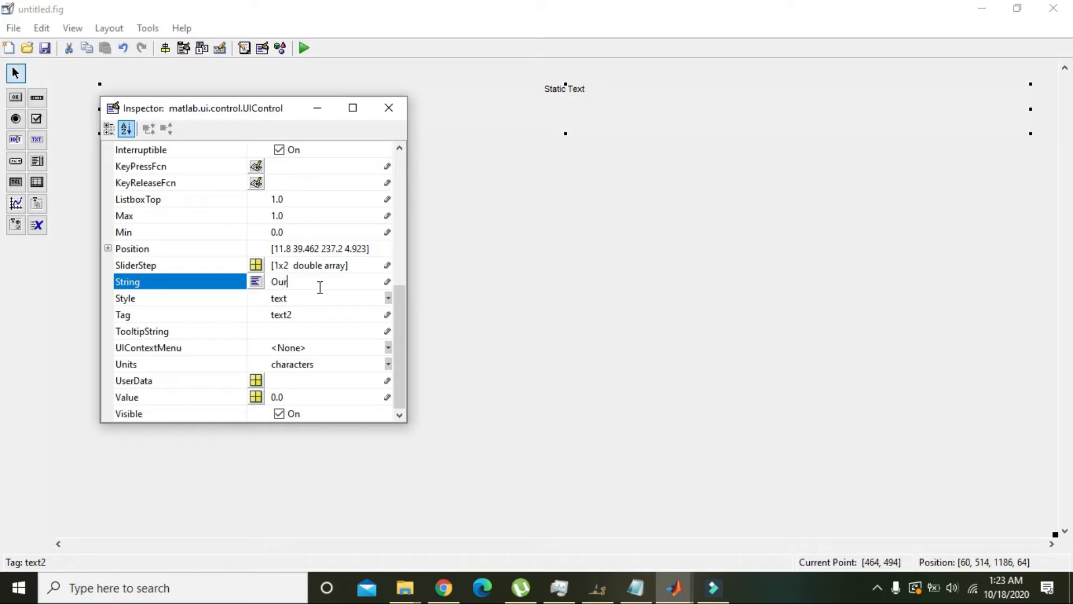
{"action": "type", "text": "Exe F"}
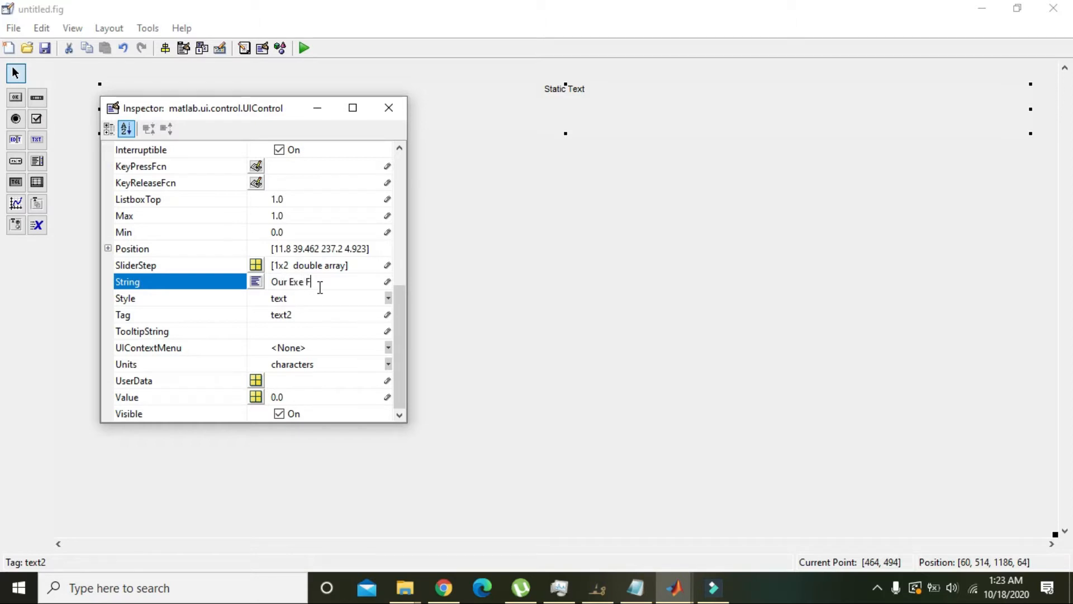
{"action": "type", "text": "ile"}
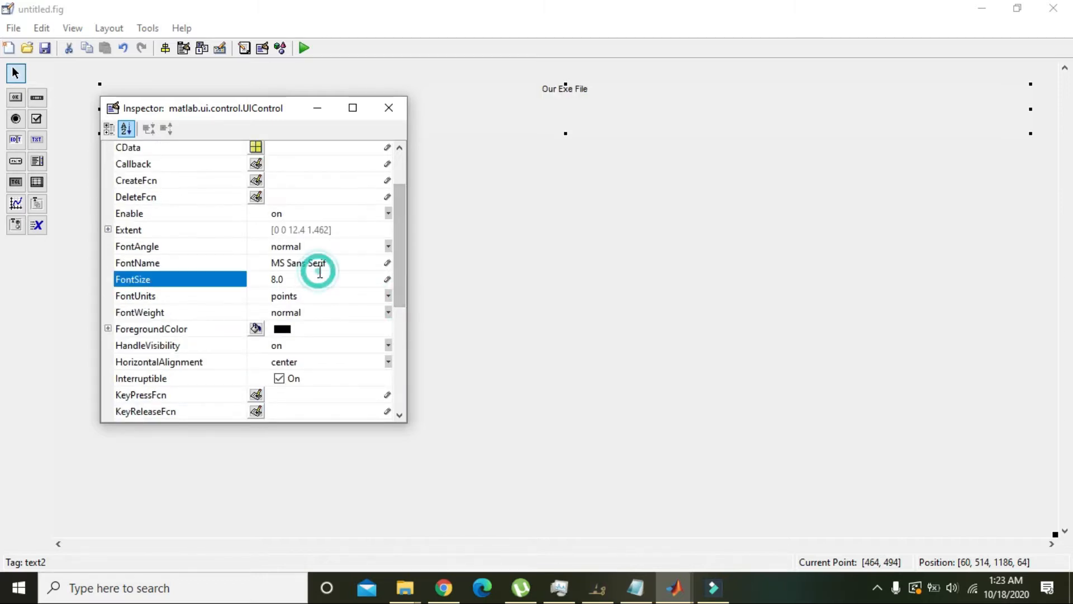
{"action": "type", "text": "20"}
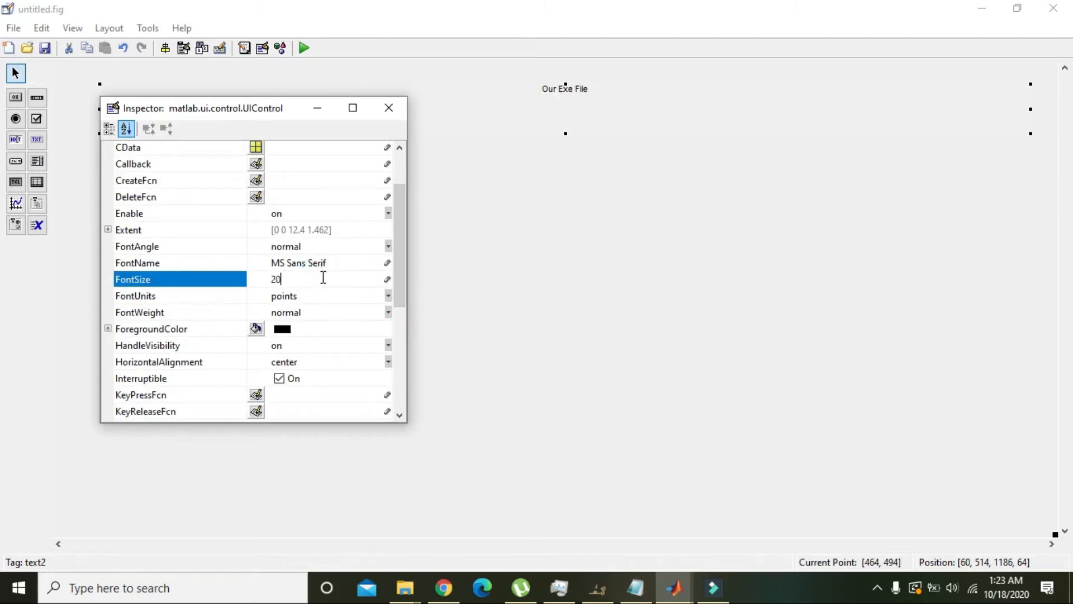
Make the title bold with a teal foreground colour and close the Property Inspector.
{"action": "left_click", "coordinate": [388, 313]}
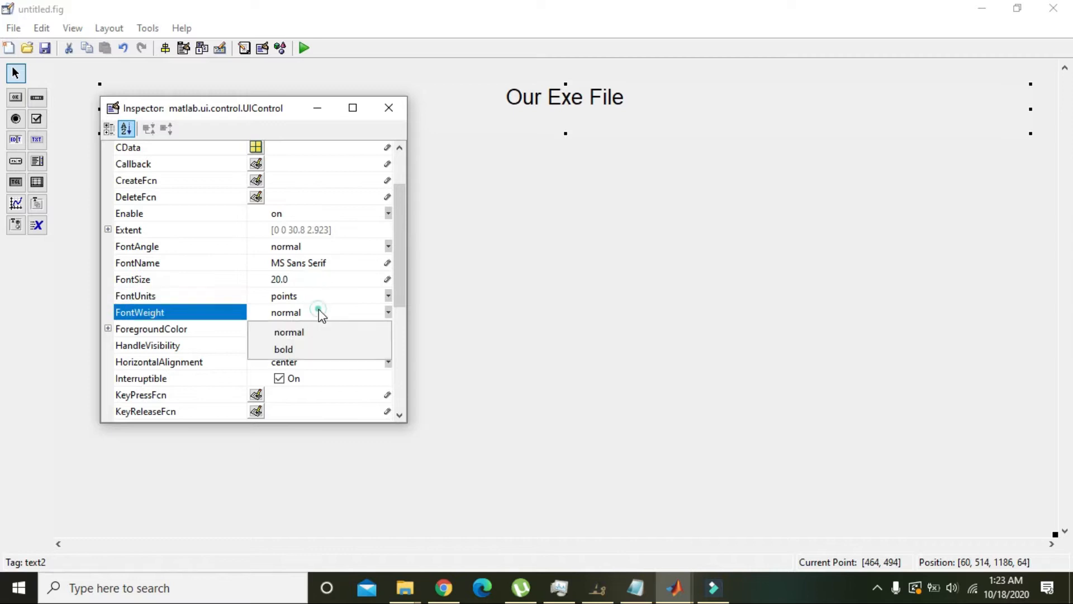
{"action": "left_click", "coordinate": [283, 349]}
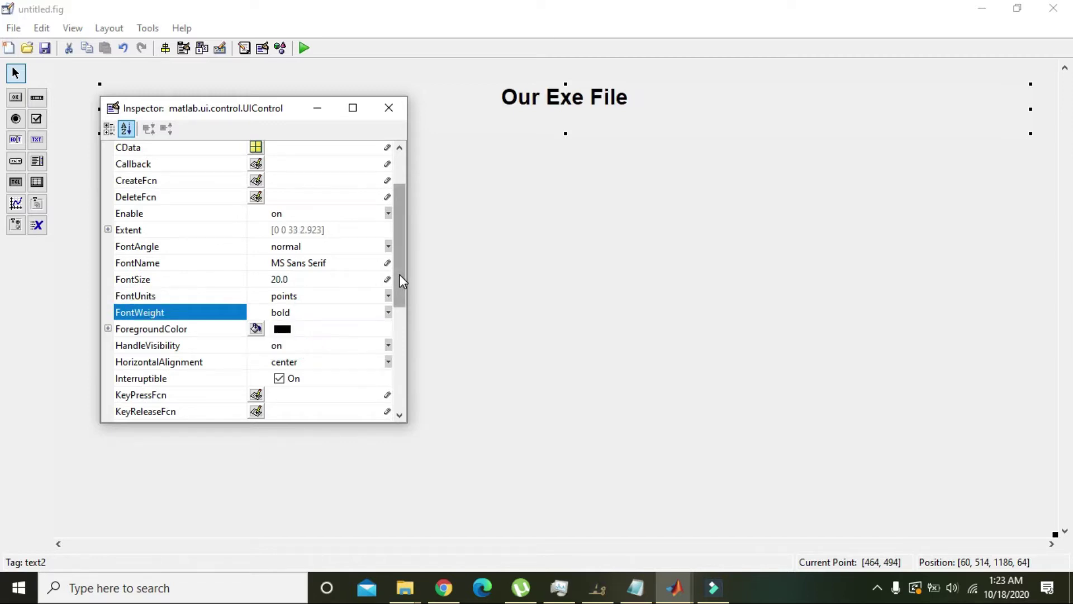
{"action": "left_click", "coordinate": [256, 270]}
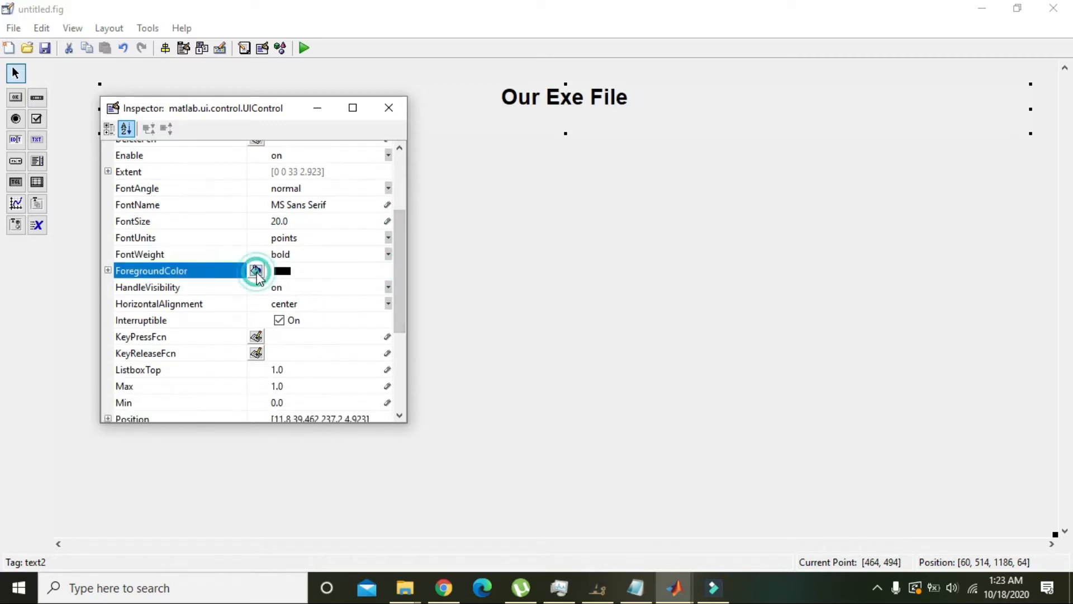
{"action": "left_click", "coordinate": [255, 271]}
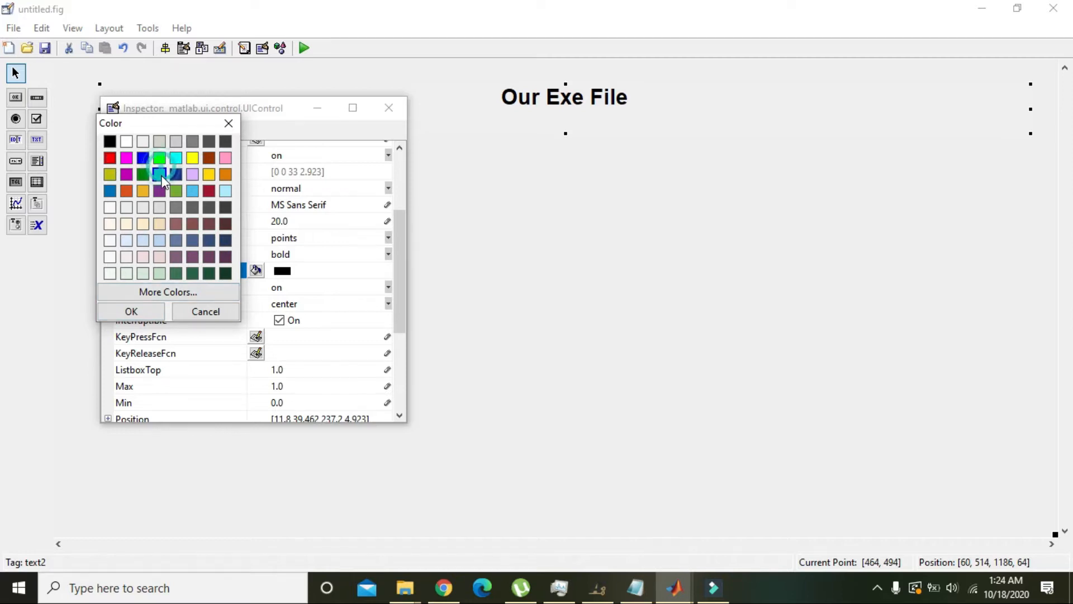
{"action": "left_click", "coordinate": [131, 311]}
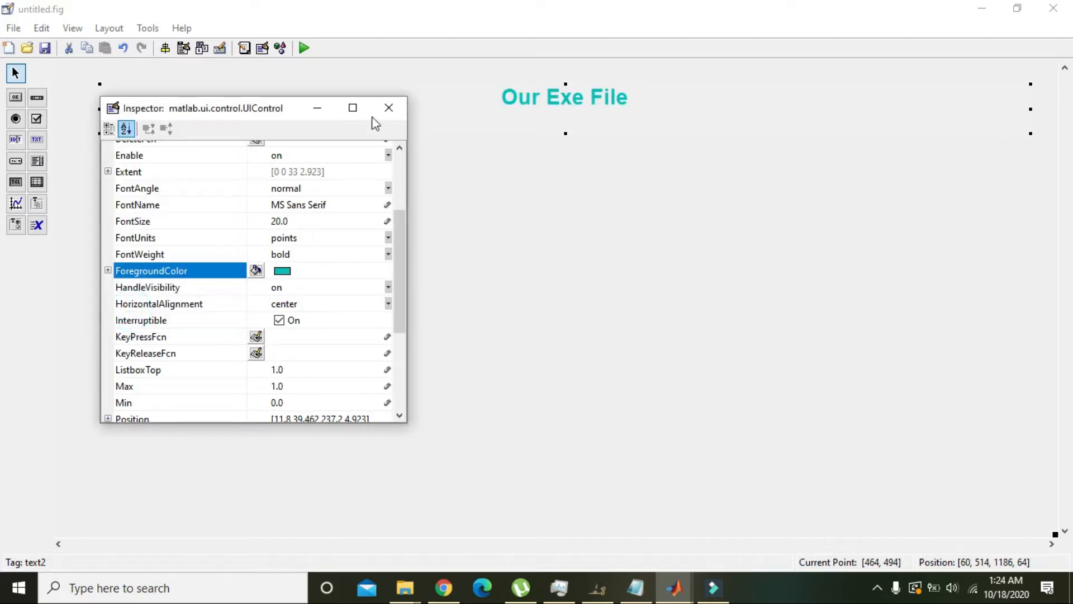
{"action": "left_click", "coordinate": [389, 108]}
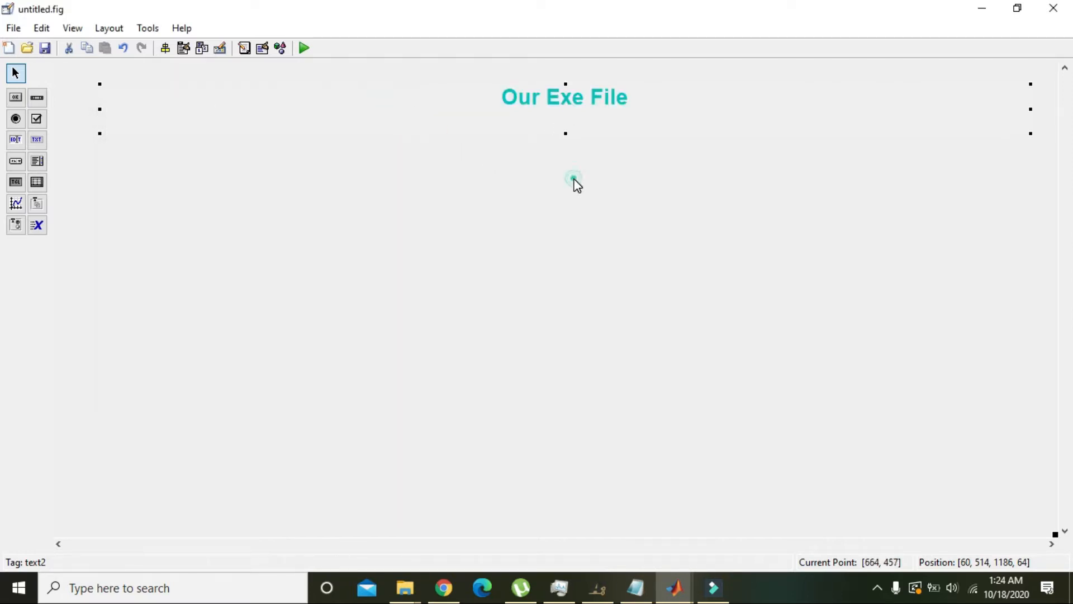
Place the first push button on the layout, centred and resized.
{"action": "left_click", "coordinate": [16, 97]}
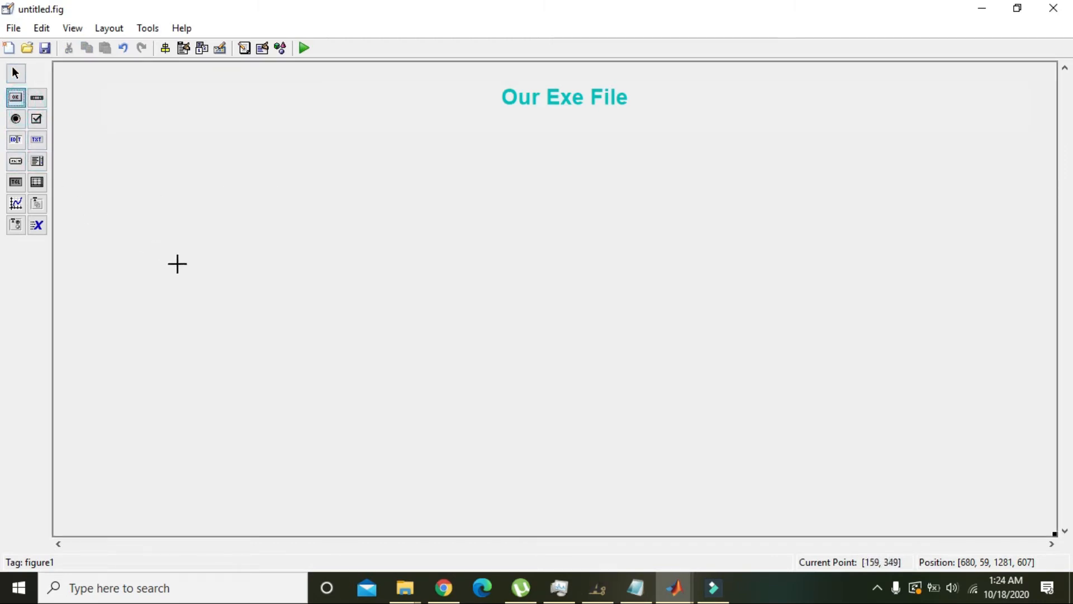
{"action": "left_click_drag", "start_coordinate": [177, 263], "coordinate": [334, 320]}
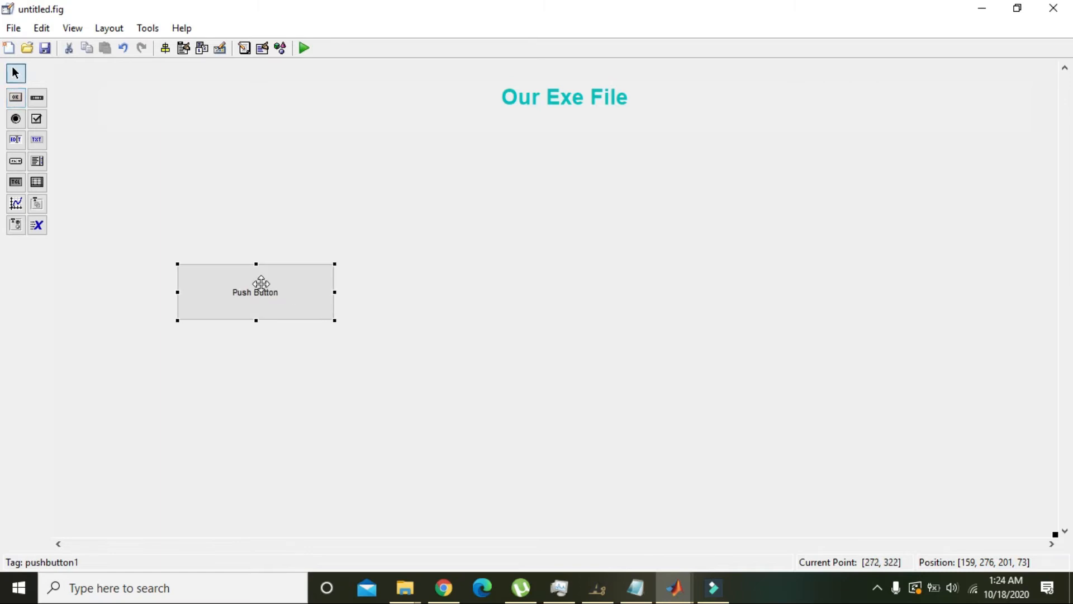
{"action": "left_click_drag", "start_coordinate": [255, 292], "coordinate": [350, 284]}
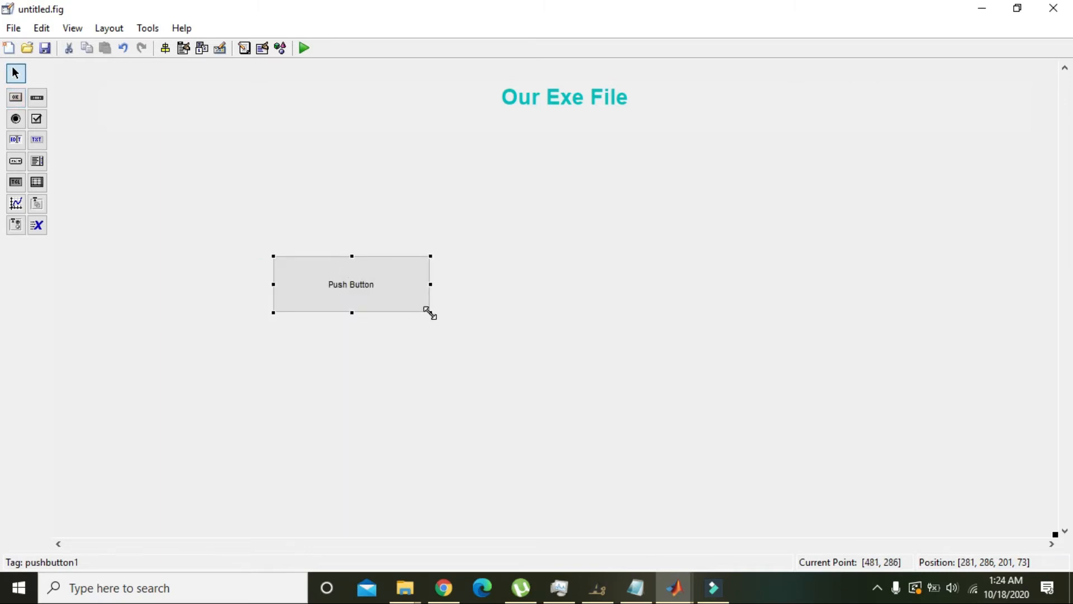
{"action": "left_click_drag", "start_coordinate": [429, 313], "coordinate": [417, 303]}
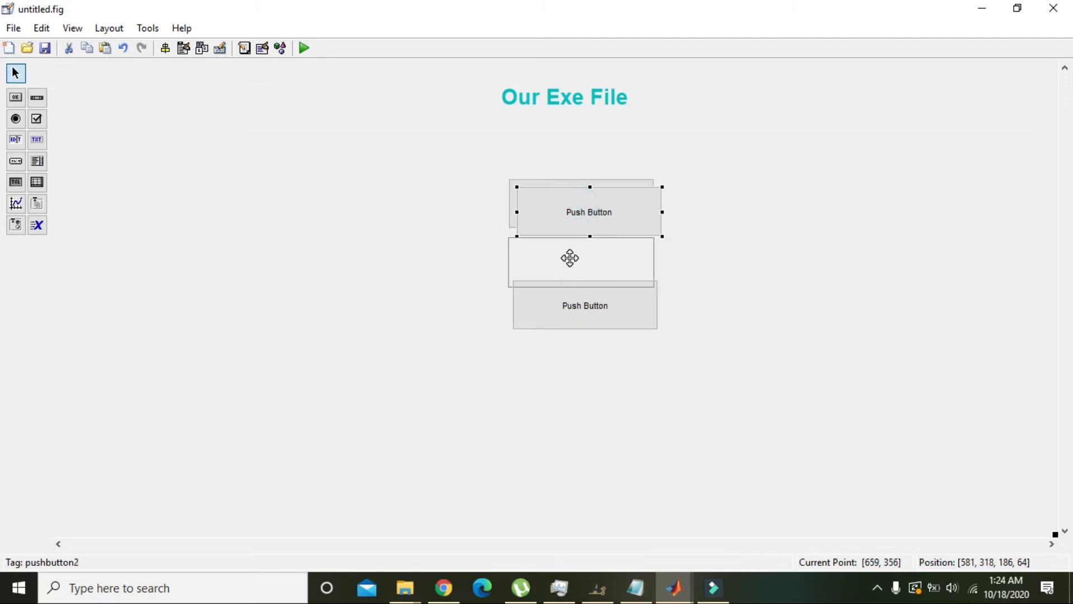
Stack the second and third push buttons below the first with even spacing.
{"action": "left_click_drag", "start_coordinate": [568, 258], "coordinate": [571, 253]}
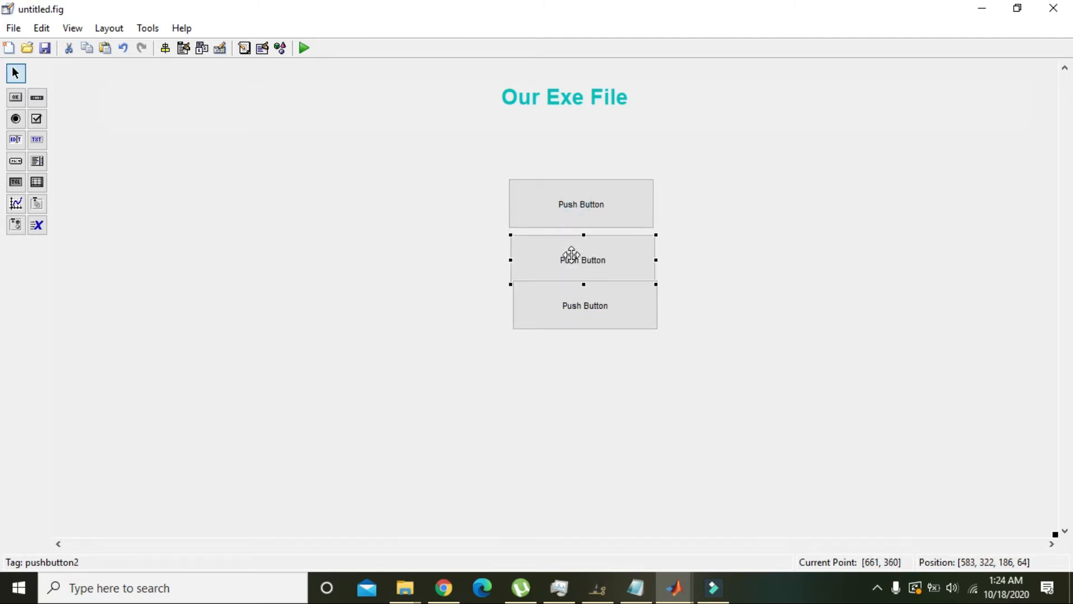
{"action": "left_click_drag", "start_coordinate": [584, 258], "coordinate": [585, 321]}
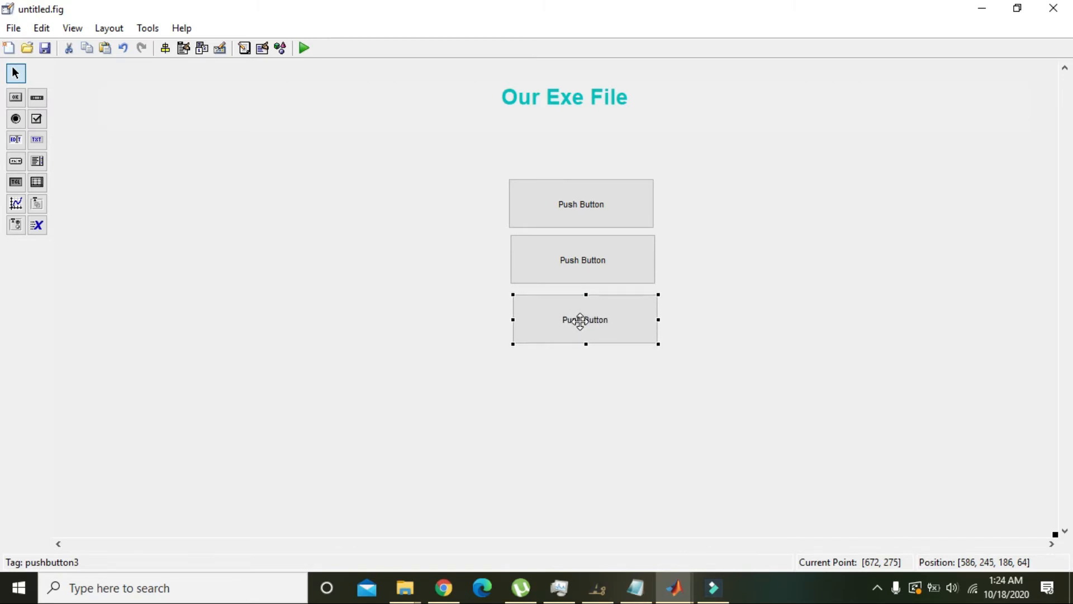
{"action": "left_click_drag", "start_coordinate": [585, 320], "coordinate": [584, 359]}
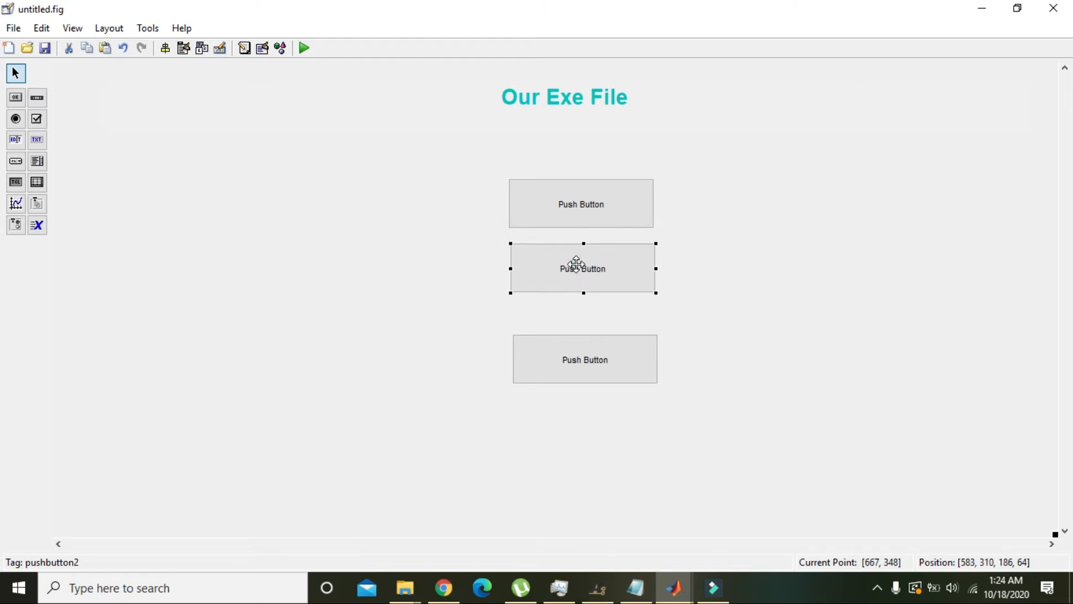
{"action": "left_click_drag", "start_coordinate": [581, 268], "coordinate": [580, 281]}
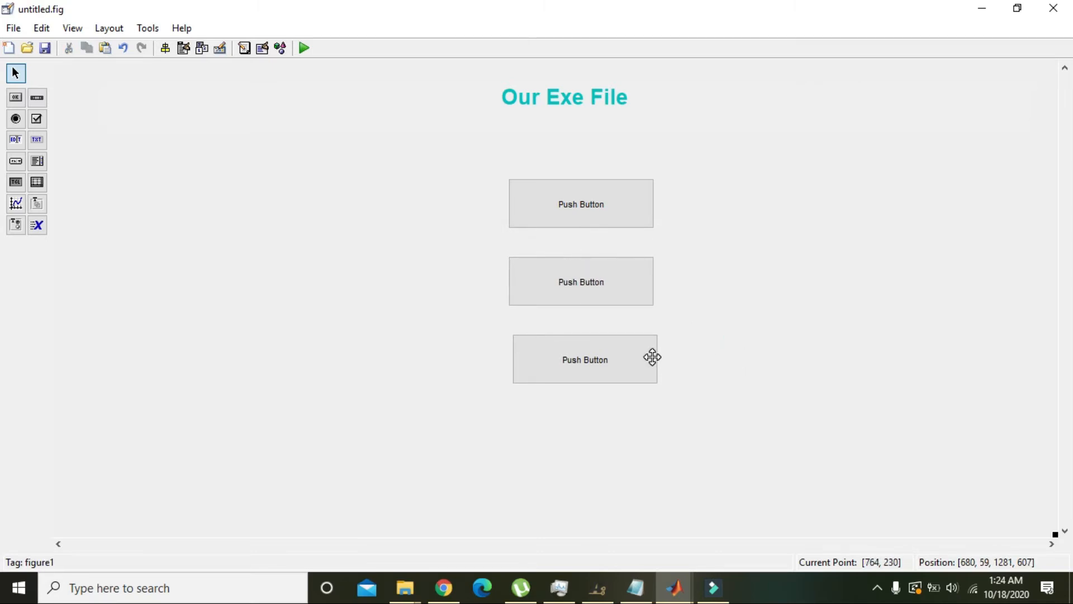
{"action": "left_click", "coordinate": [583, 360]}
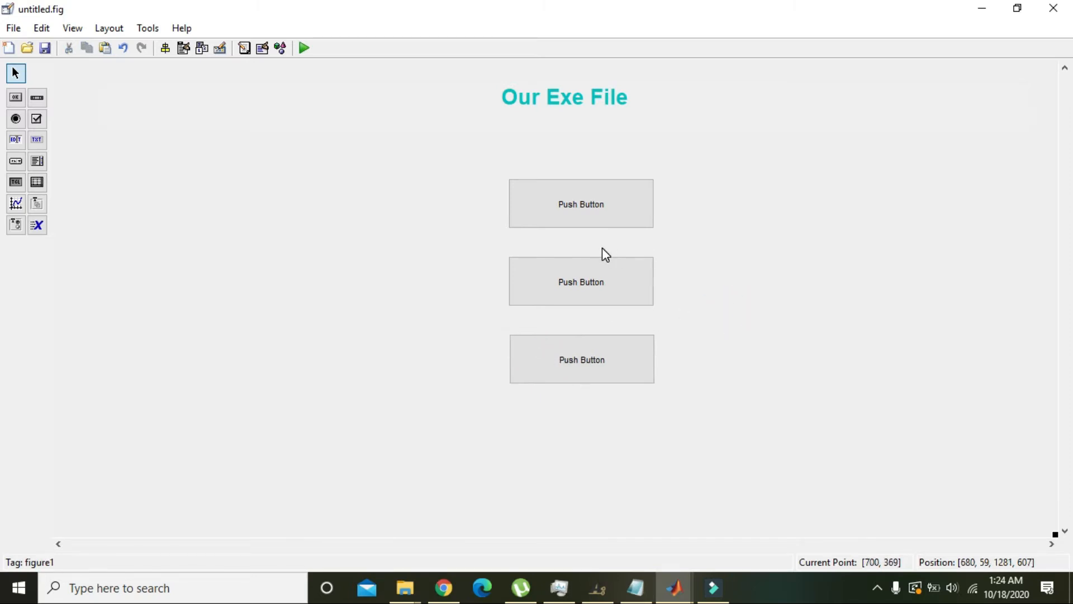
{"action": "mouse_move", "coordinate": [543, 241]}
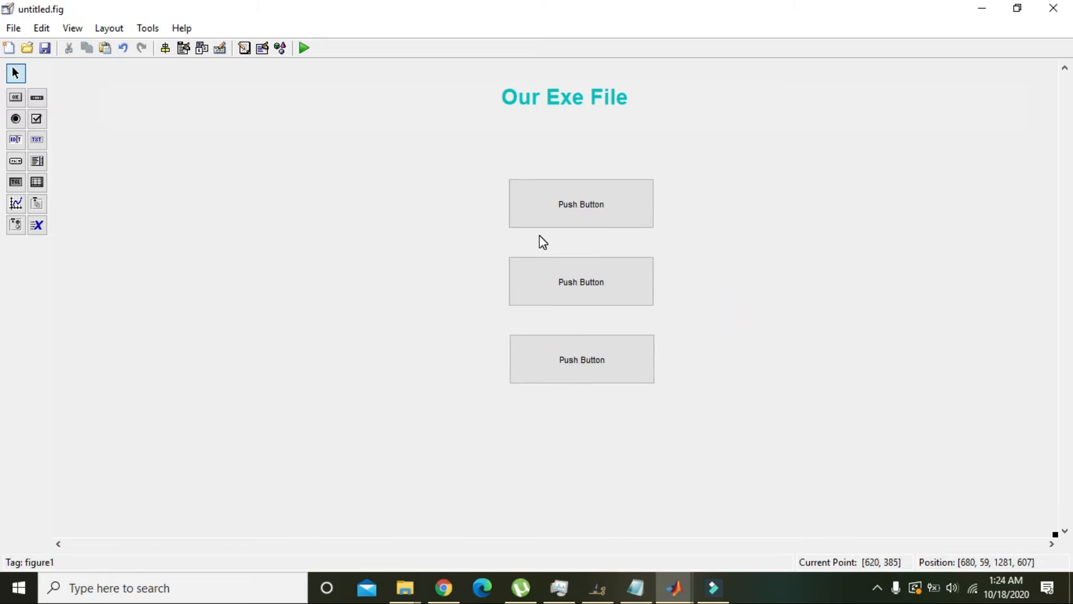
Open push button 1's callback, saving the GUI as exe_file on the Desktop.
{"action": "right_click", "coordinate": [581, 203]}
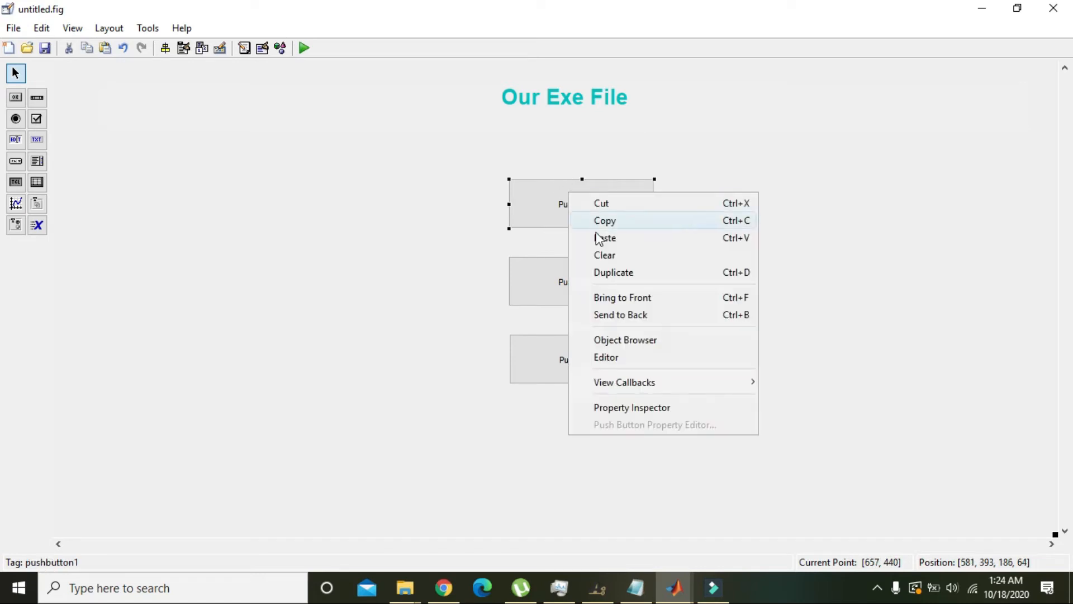
{"action": "left_click", "coordinate": [782, 384]}
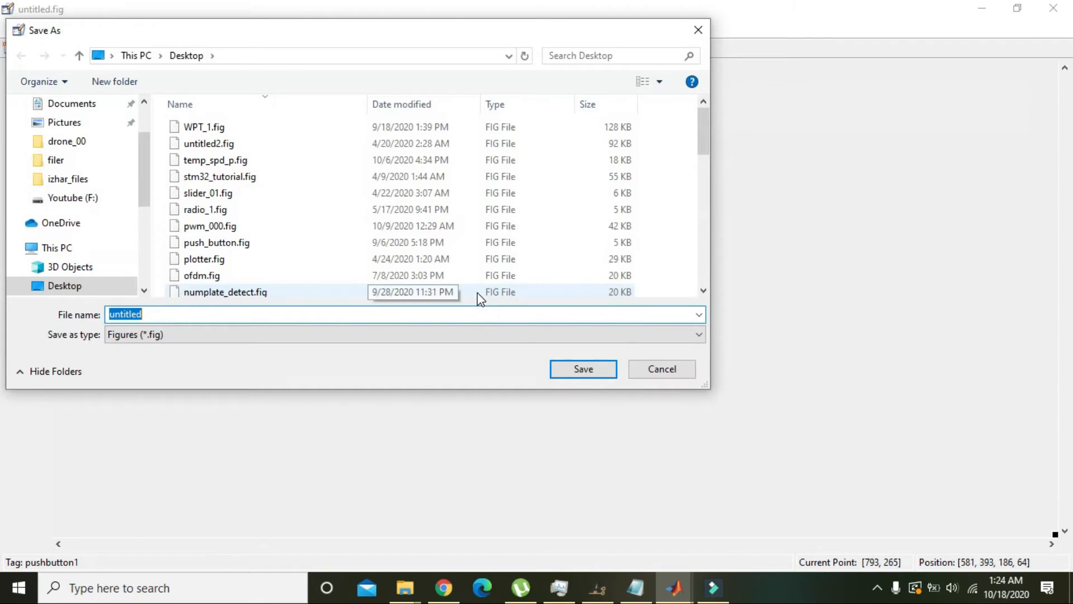
{"action": "type", "text": "exe"}
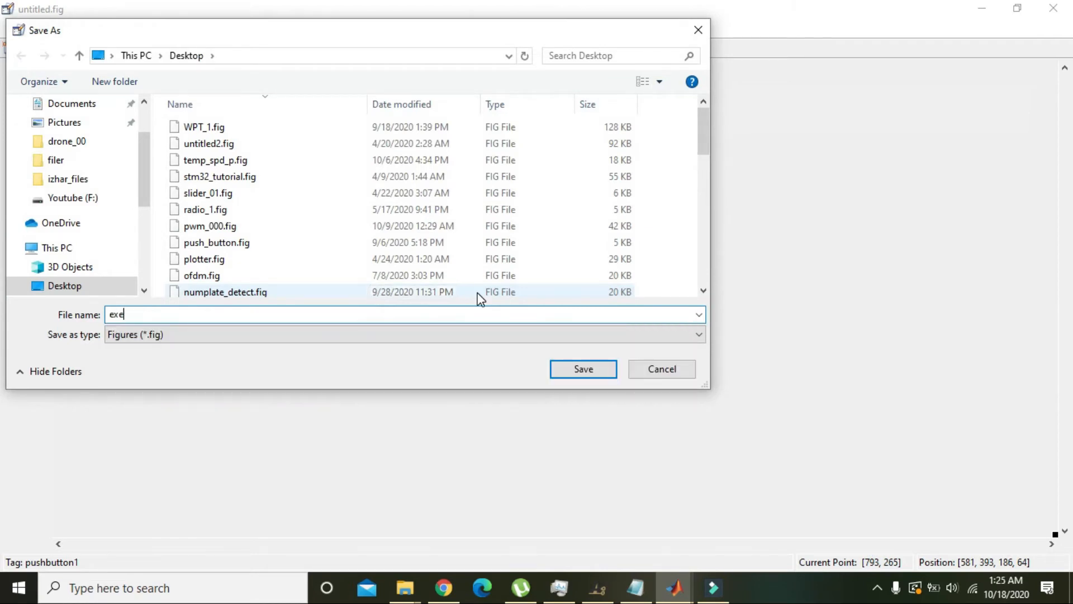
{"action": "type", "text": "_file"}
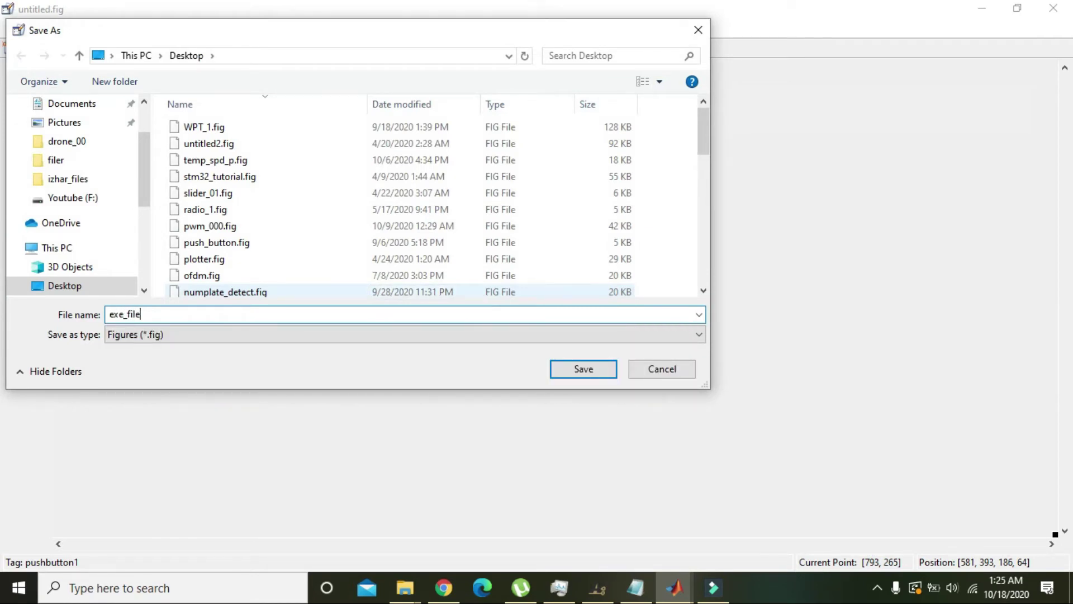
{"action": "left_click", "coordinate": [584, 369]}
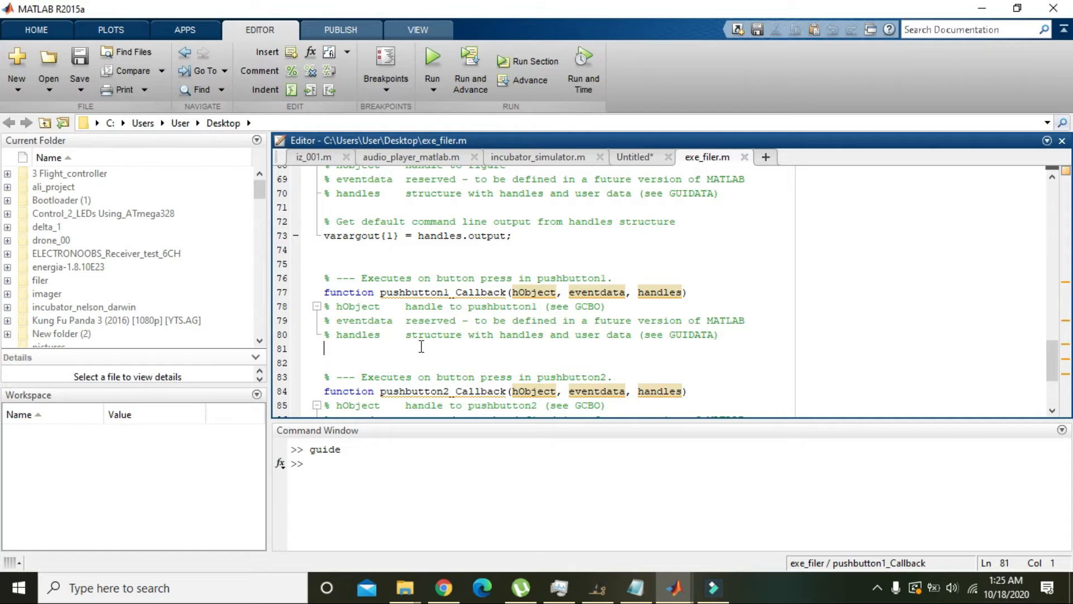
Add msgbox('button_1_pressed') to pushbutton1_Callback and select the line for reuse.
{"action": "type", "text": "msg"}
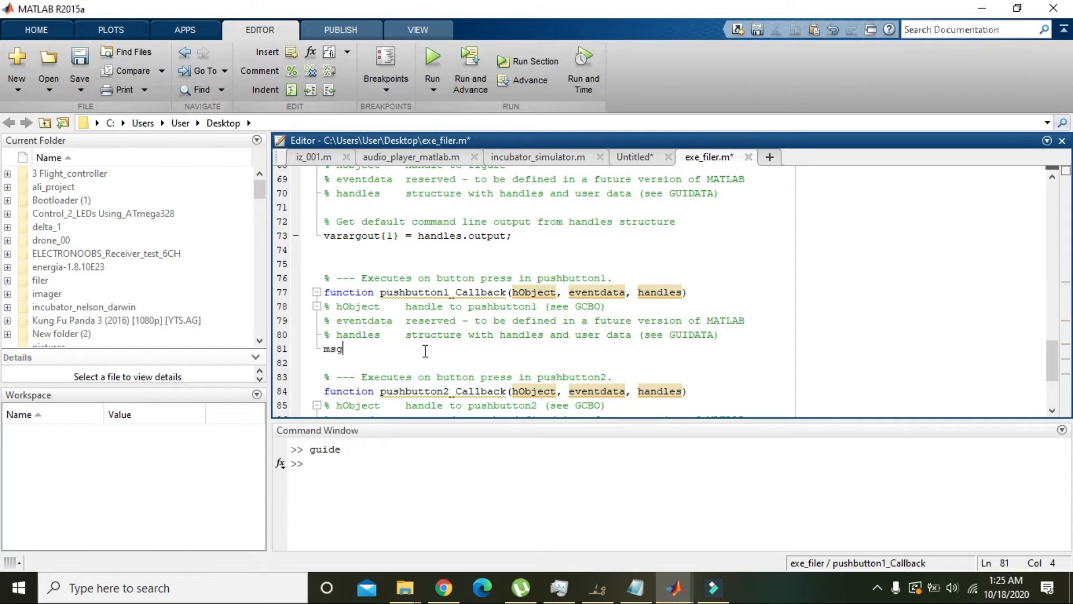
{"action": "type", "text": "box("}
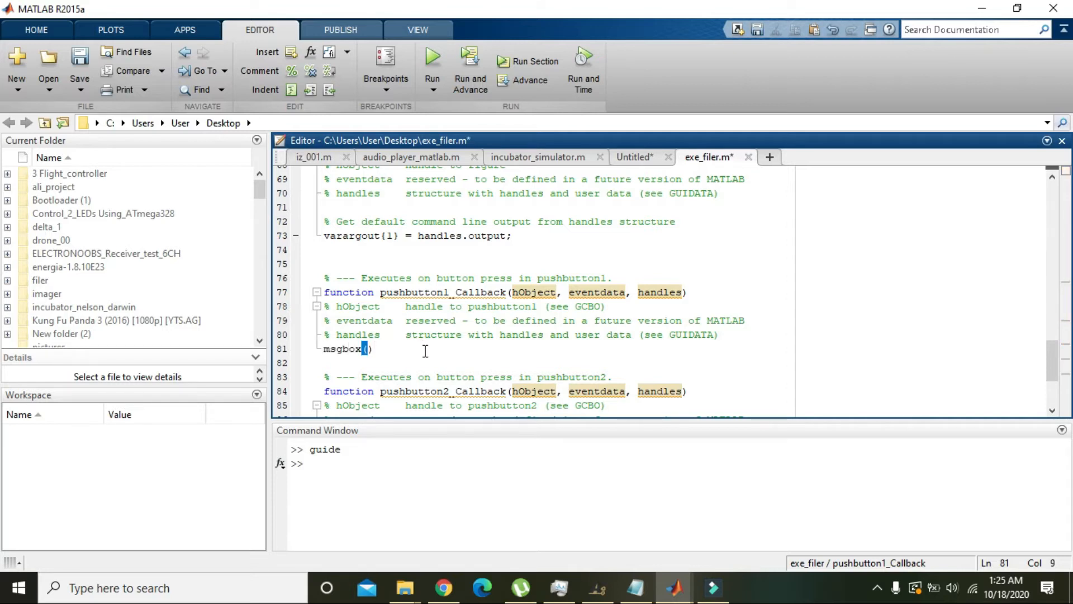
{"action": "type", "text": "''"}
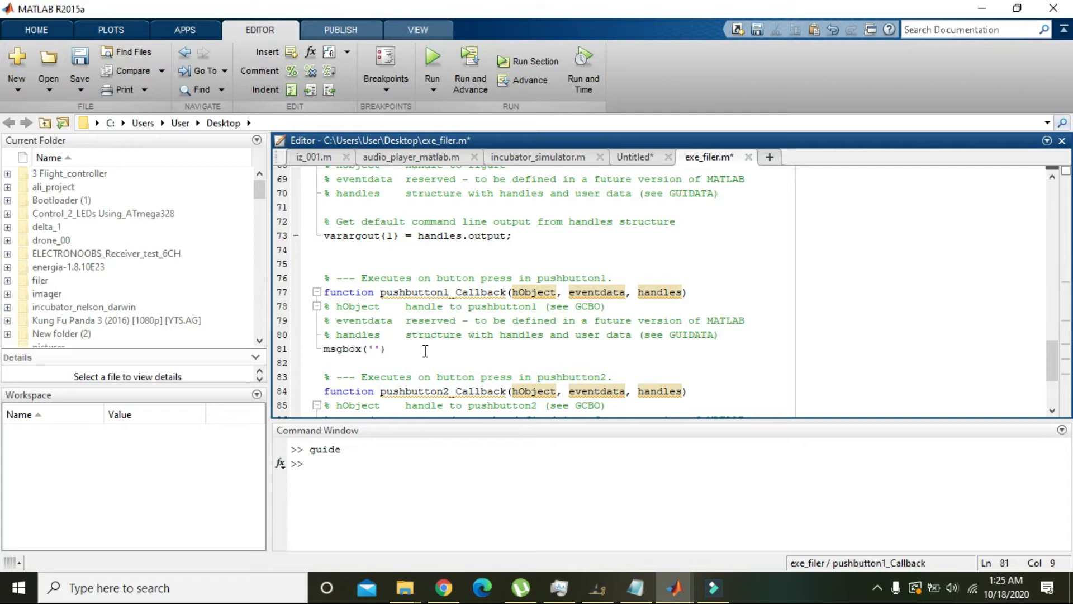
{"action": "type", "text": "button_"}
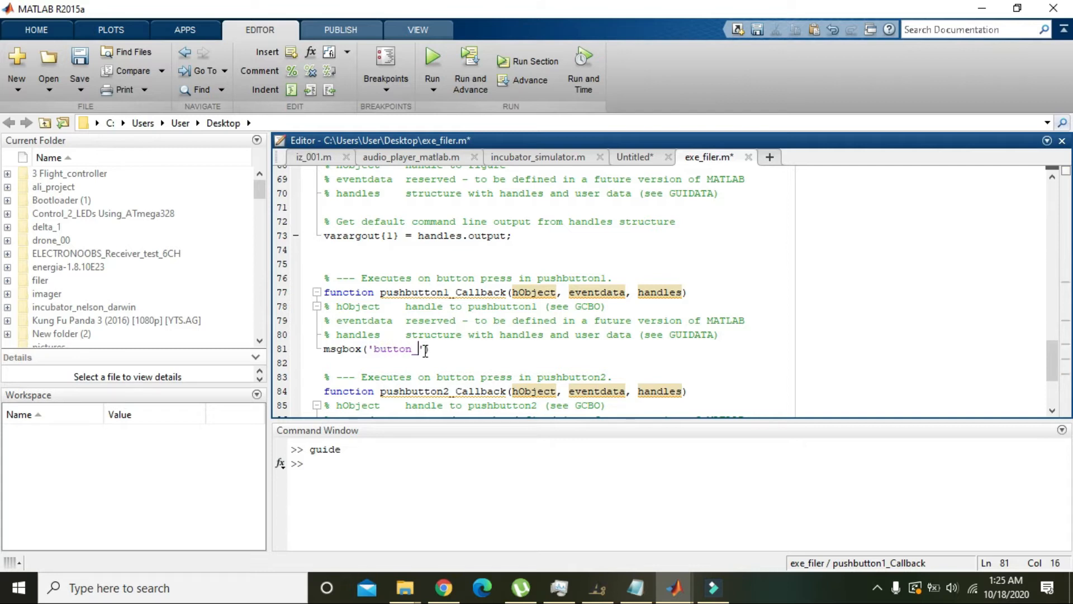
{"action": "type", "text": "1"}
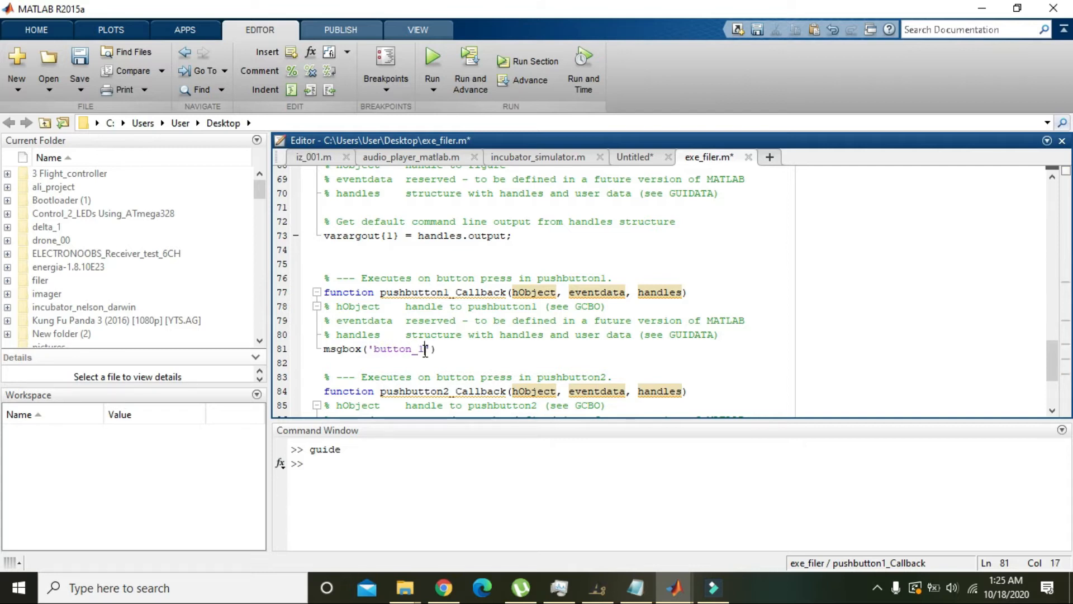
{"action": "type", "text": "pressed"}
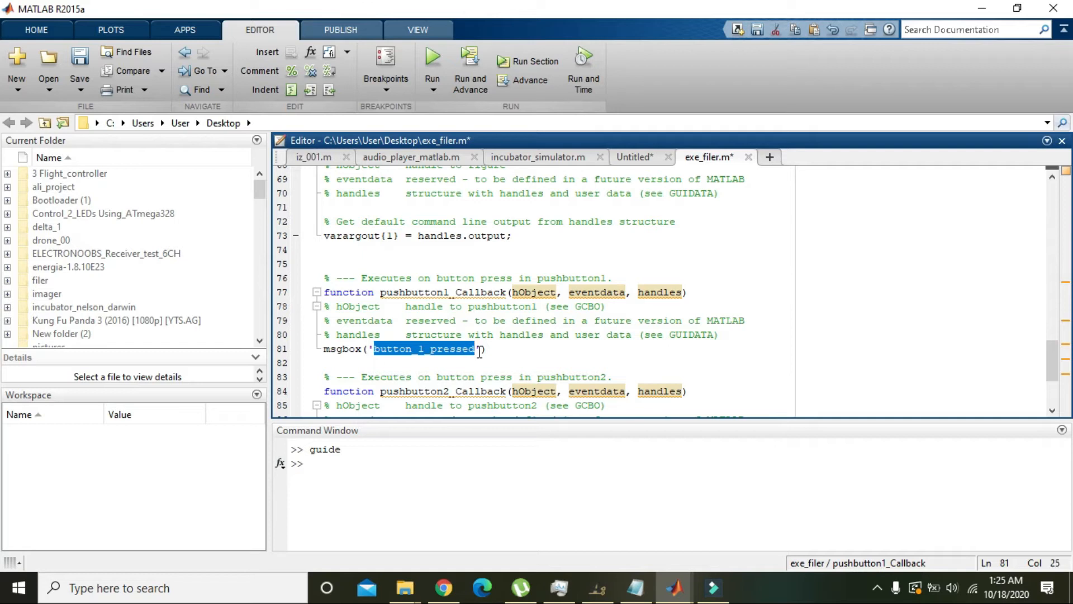
{"action": "left_click", "coordinate": [475, 348]}
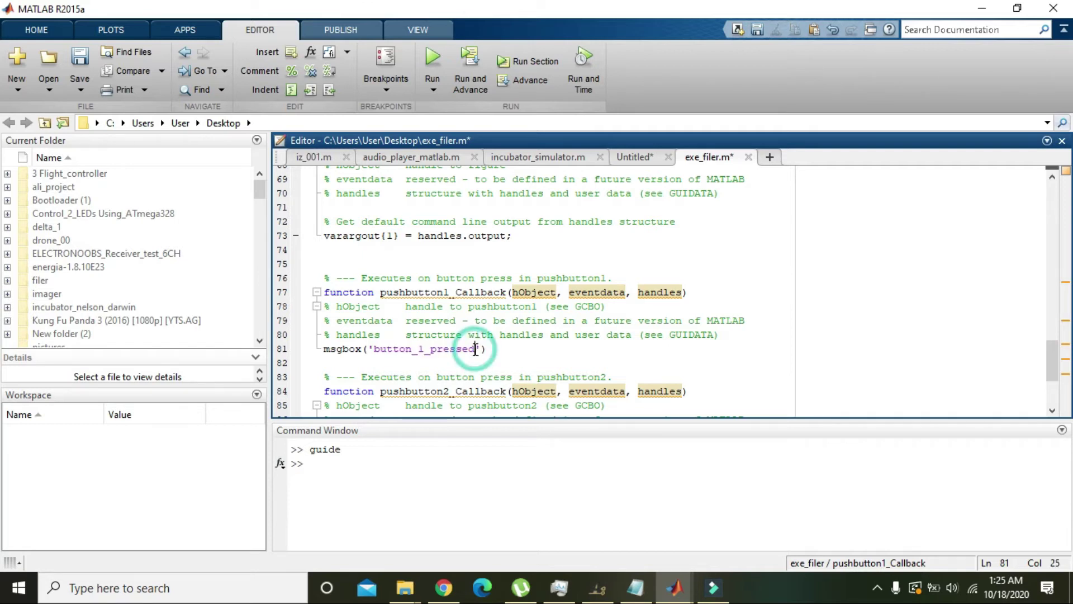
{"action": "triple_click", "coordinate": [403, 349]}
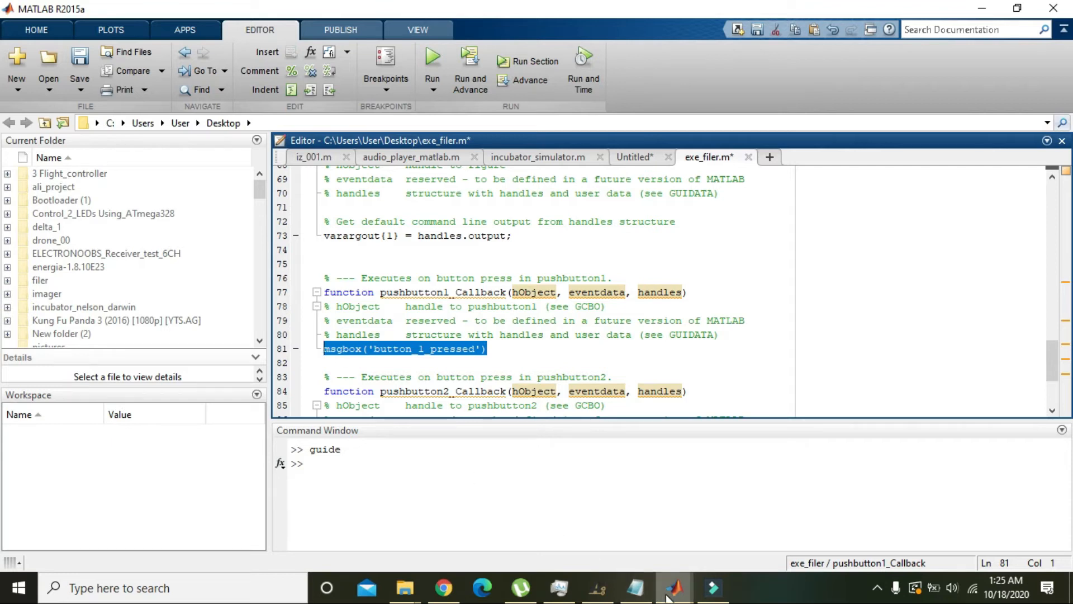
Give the middle button's callback msgbox('button_2_pressed').
{"action": "left_click", "coordinate": [713, 588]}
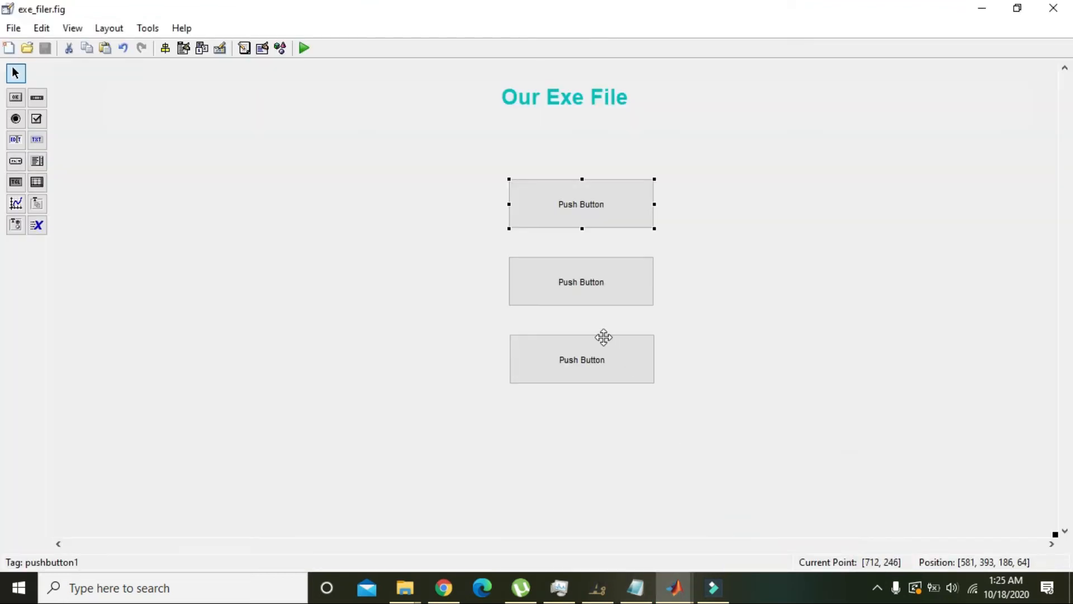
{"action": "right_click", "coordinate": [581, 282]}
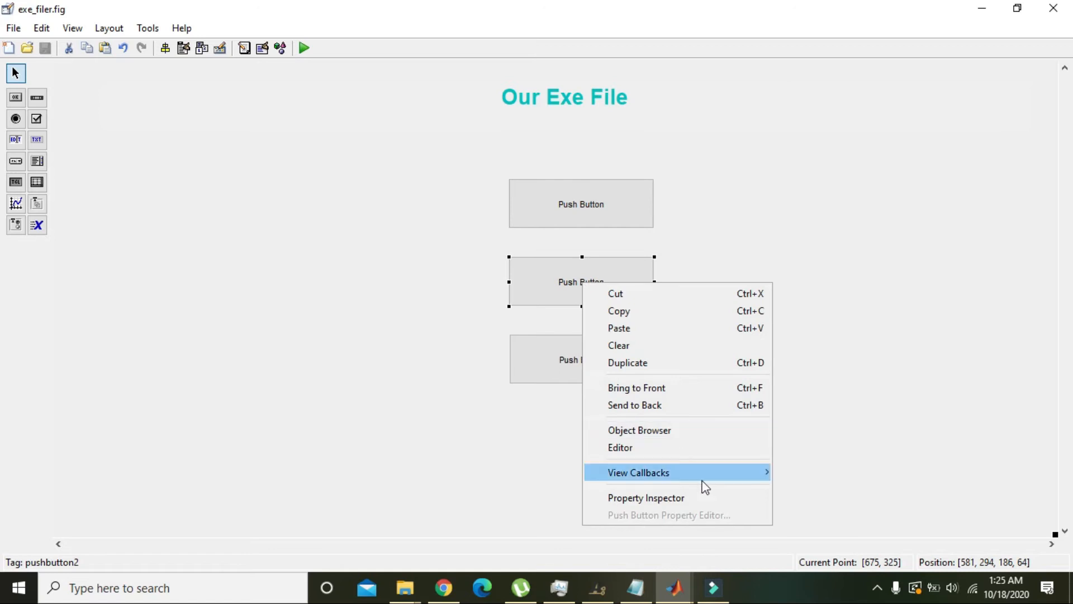
{"action": "left_click", "coordinate": [638, 471]}
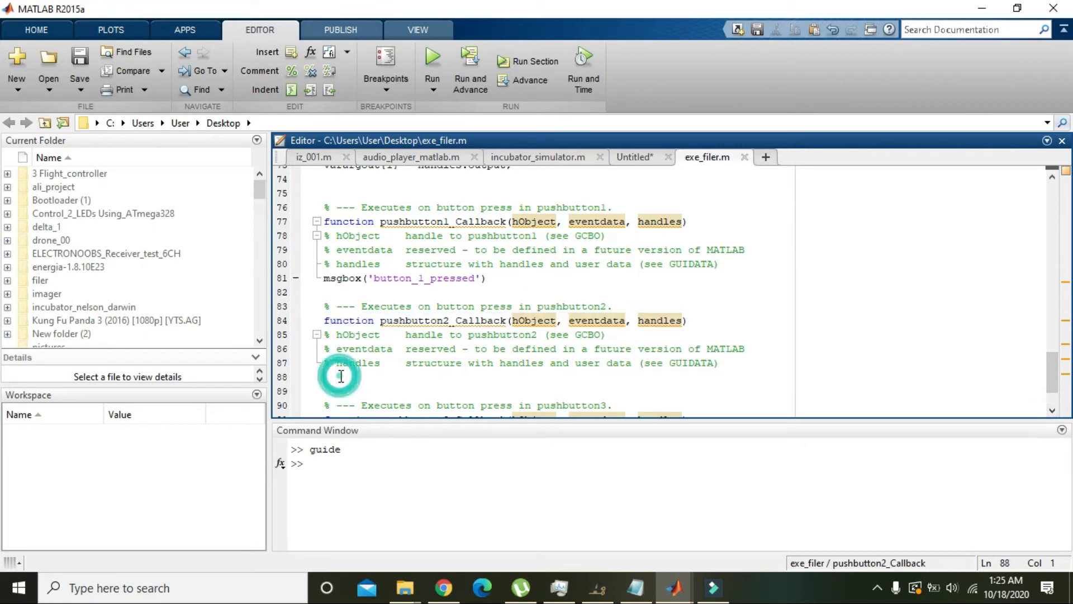
{"action": "type", "text": "msgbox('button_2_pressed')"}
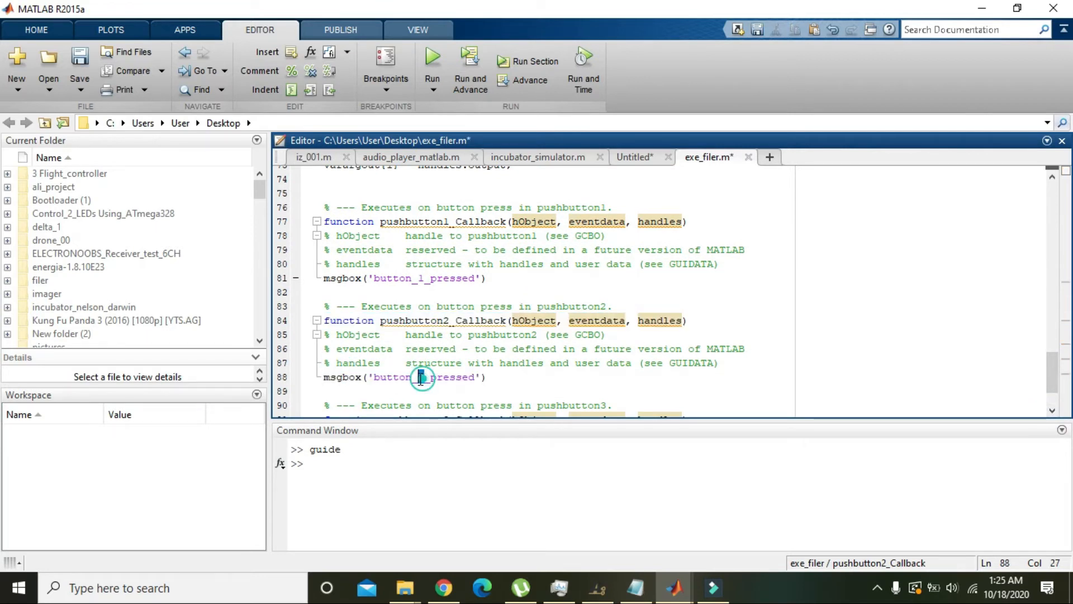
{"action": "type", "text": "_2"}
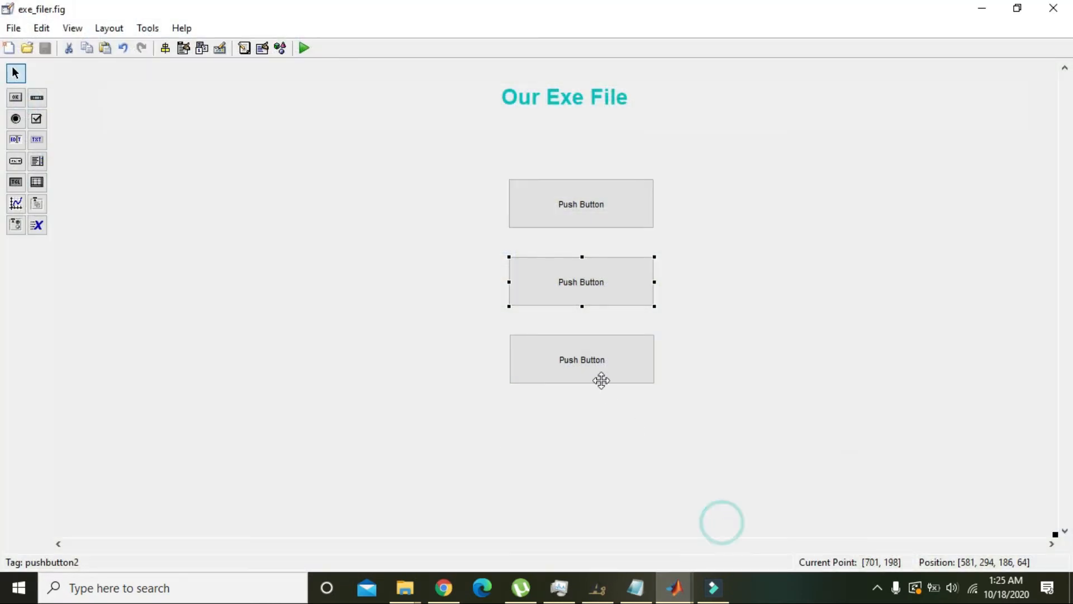
Give the bottom button's callback msgbox('button_3_pressed').
{"action": "right_click", "coordinate": [581, 358]}
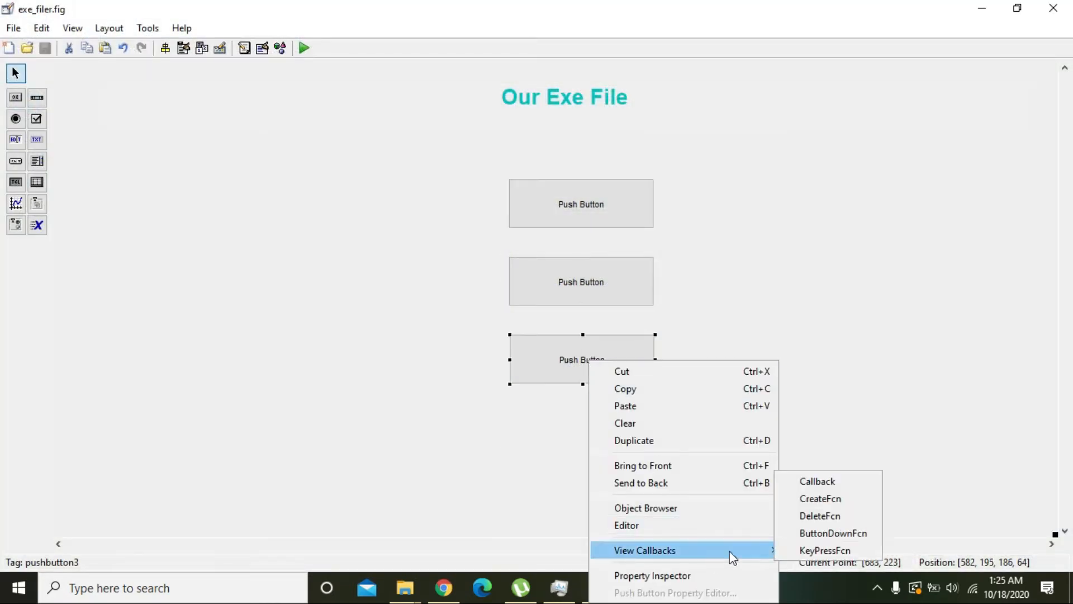
{"action": "left_click", "coordinate": [817, 480]}
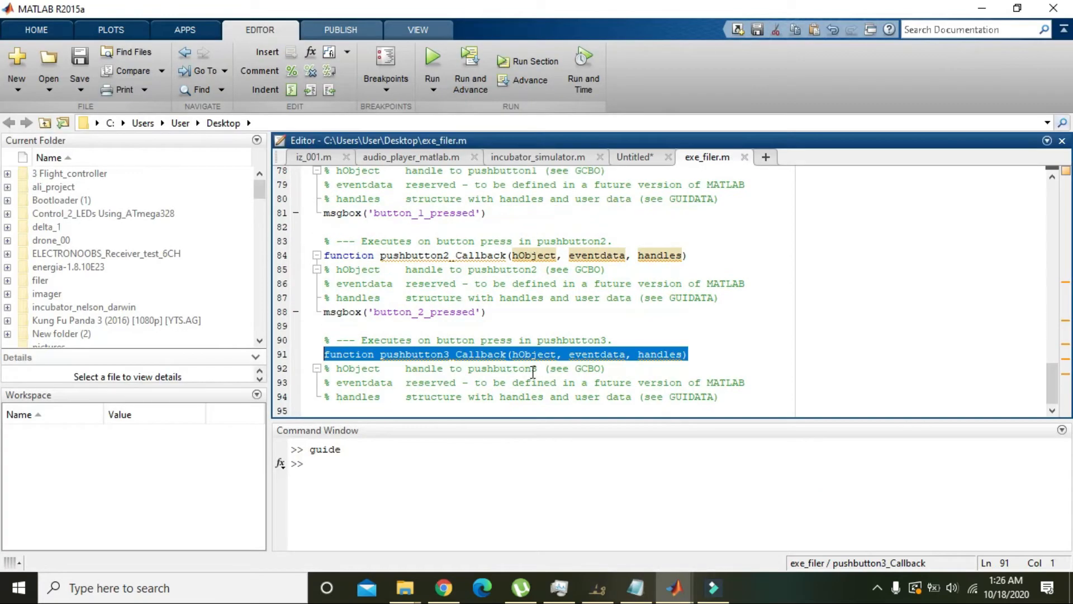
{"action": "type", "text": "msgbox('button_3_pressed')"}
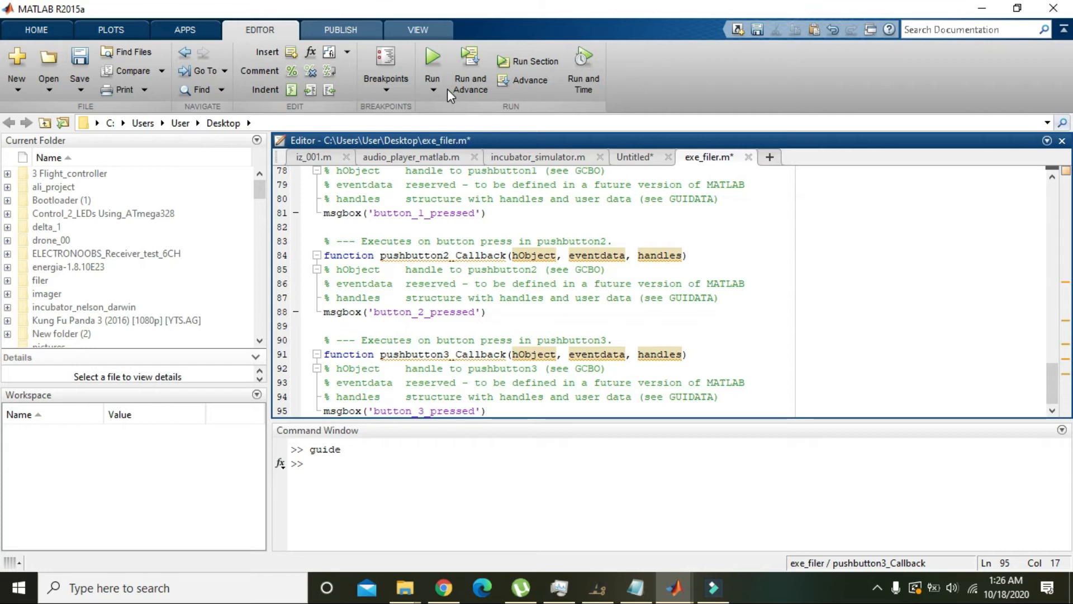
{"action": "double_click", "coordinate": [337, 411]}
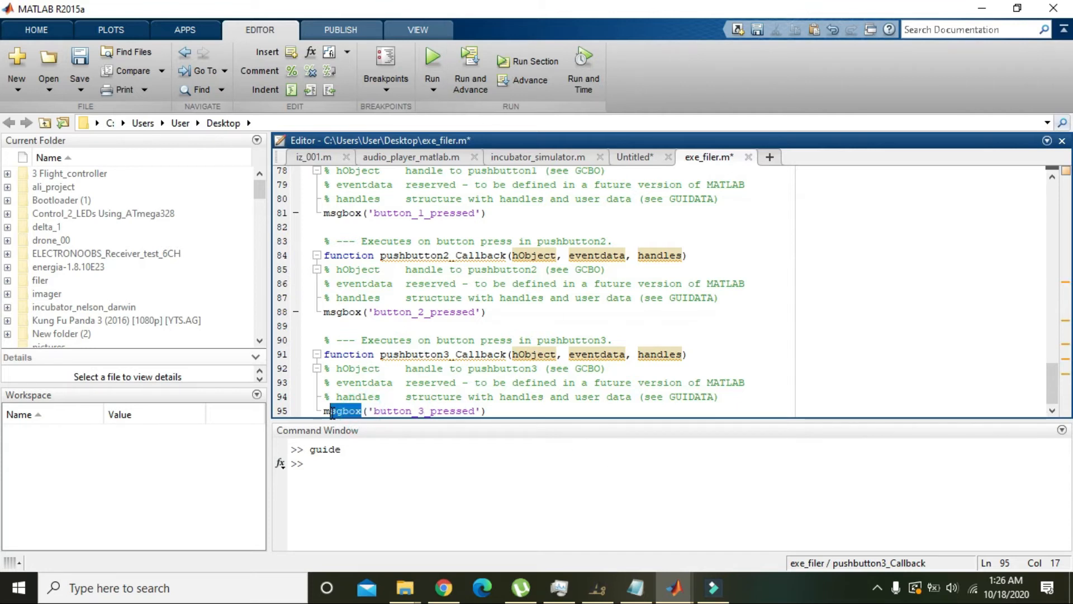
{"action": "double_click", "coordinate": [342, 411]}
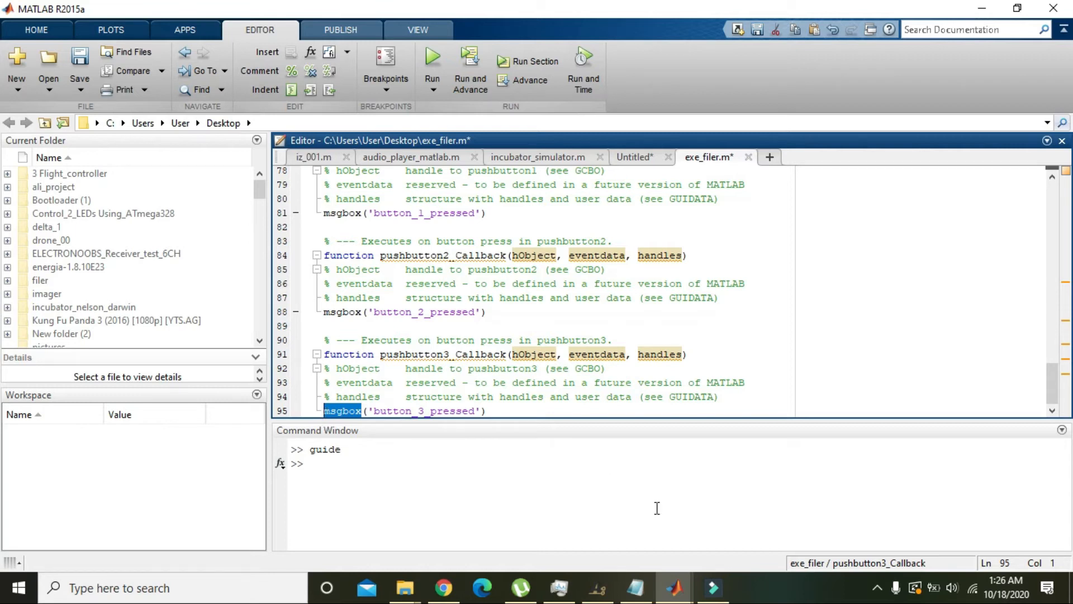
Run exe_filer, confirm each button shows its button_N_pressed message, then close the GUI.
{"action": "left_click", "coordinate": [433, 58]}
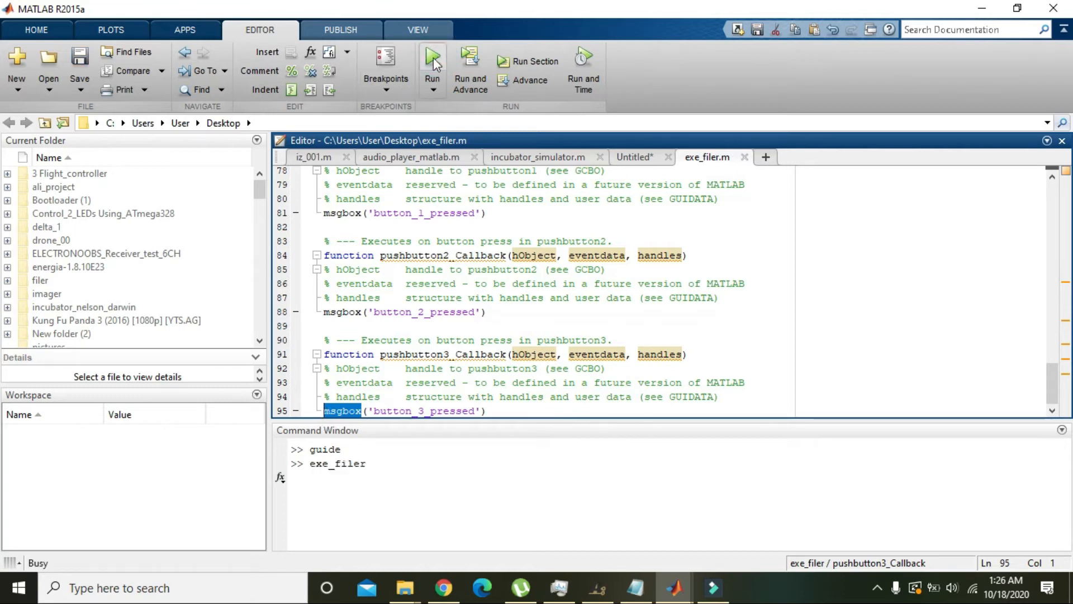
{"action": "left_click", "coordinate": [432, 59]}
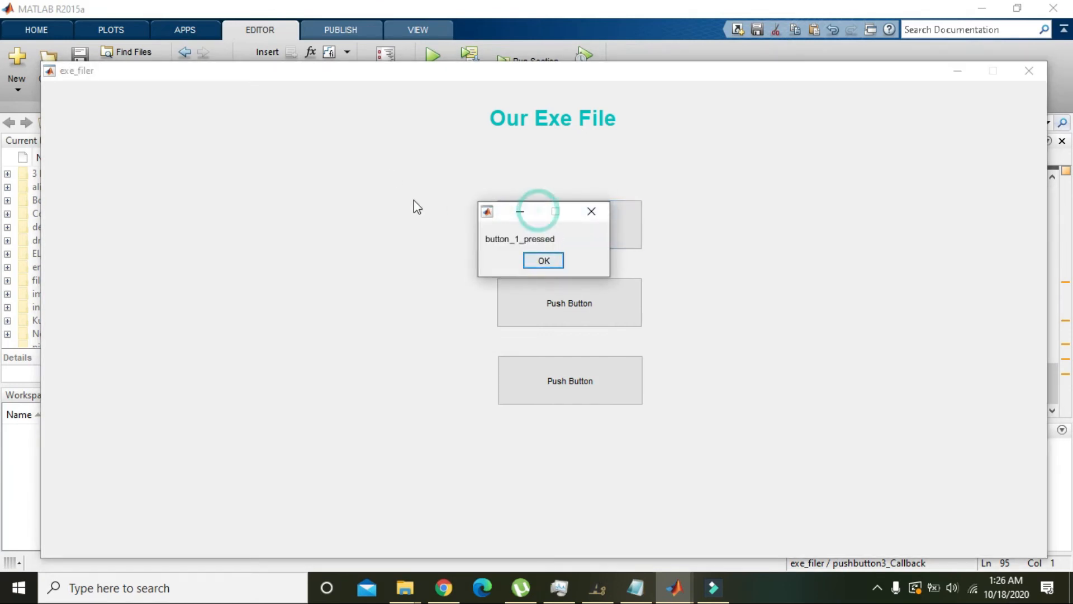
{"action": "left_click", "coordinate": [568, 302]}
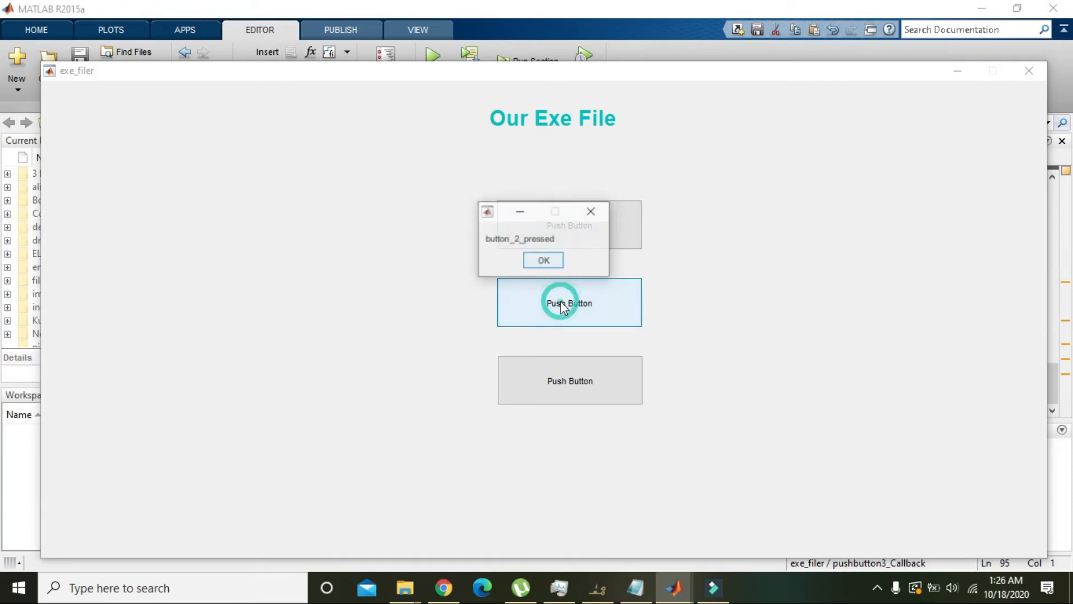
{"action": "left_click", "coordinate": [569, 380]}
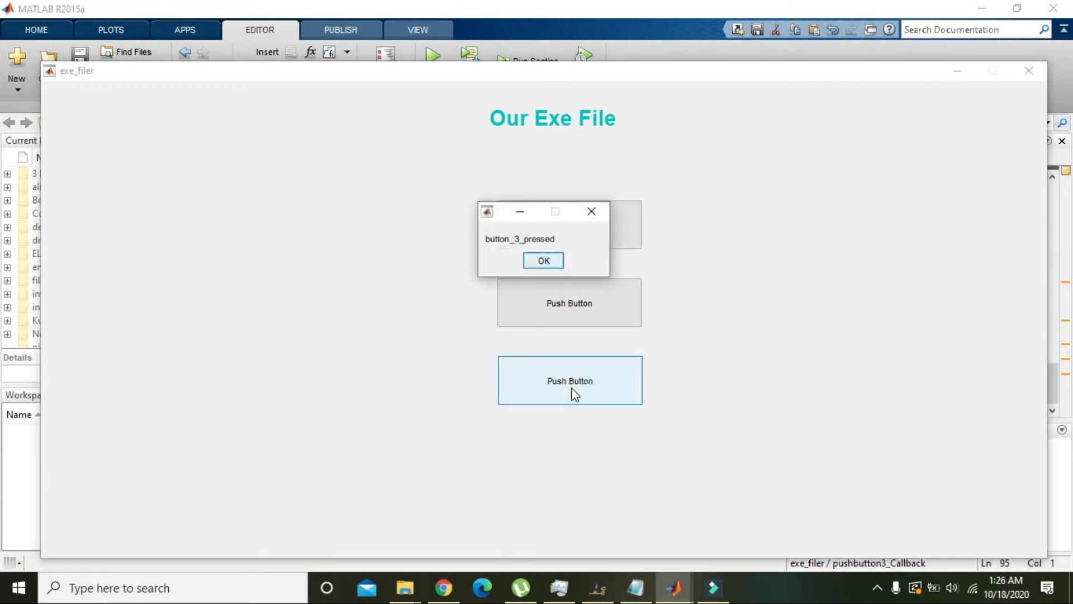
{"action": "left_click", "coordinate": [543, 259]}
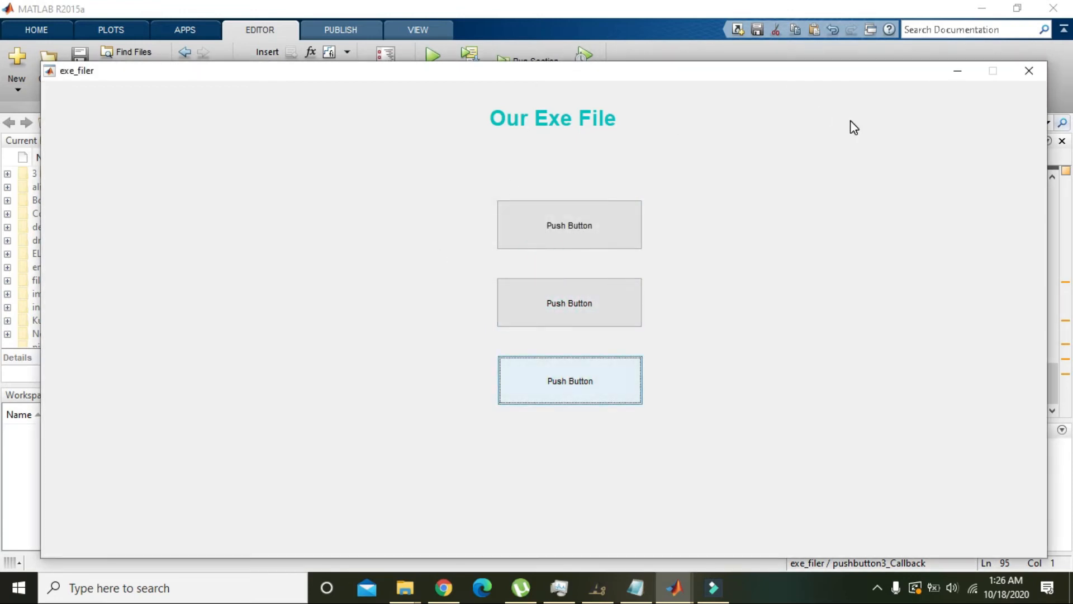
{"action": "left_click", "coordinate": [1028, 72]}
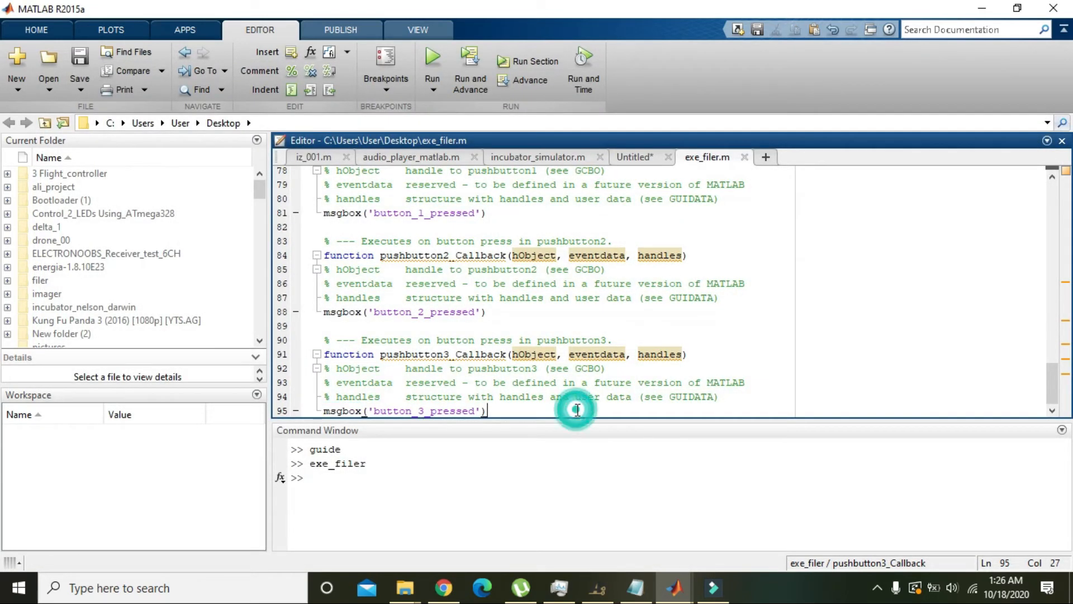
Run deploytool and choose Application Compiler to start a standalone packaging project.
{"action": "left_click", "coordinate": [434, 476]}
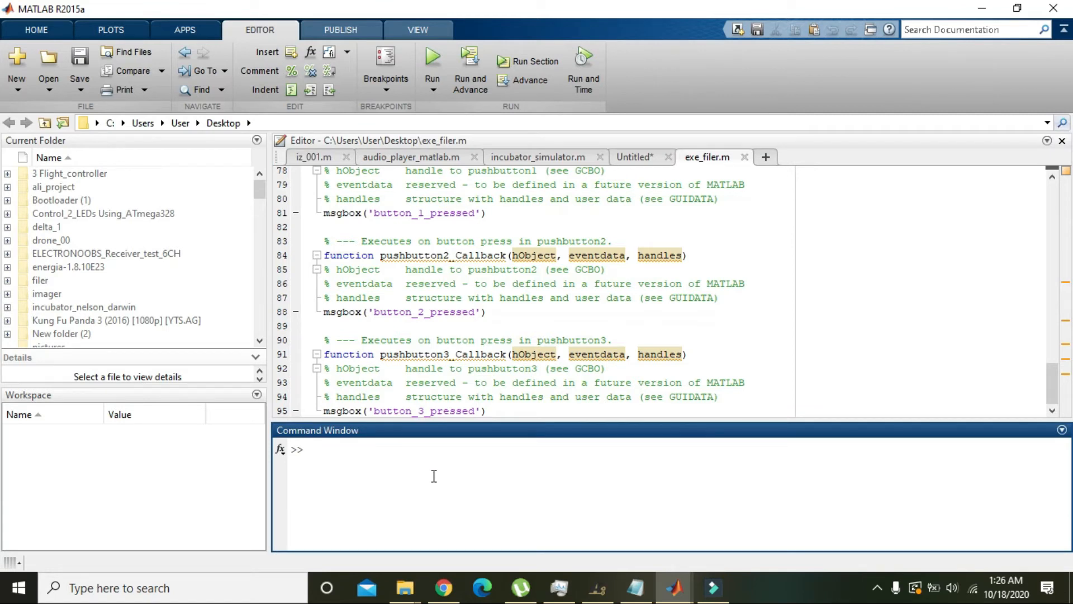
{"action": "type", "text": "deploytool"}
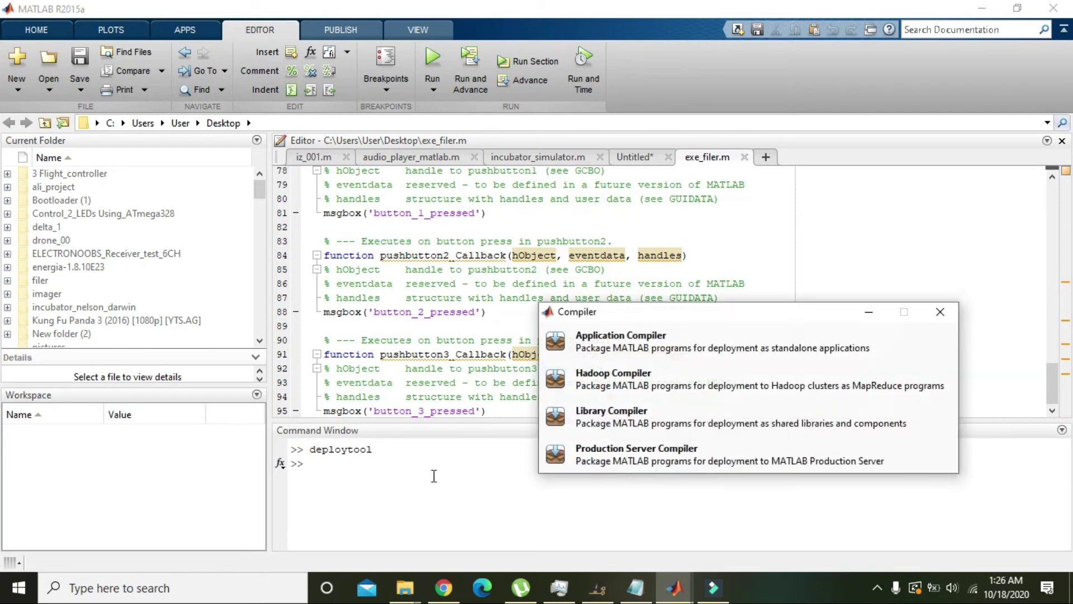
{"action": "mouse_move", "coordinate": [692, 354]}
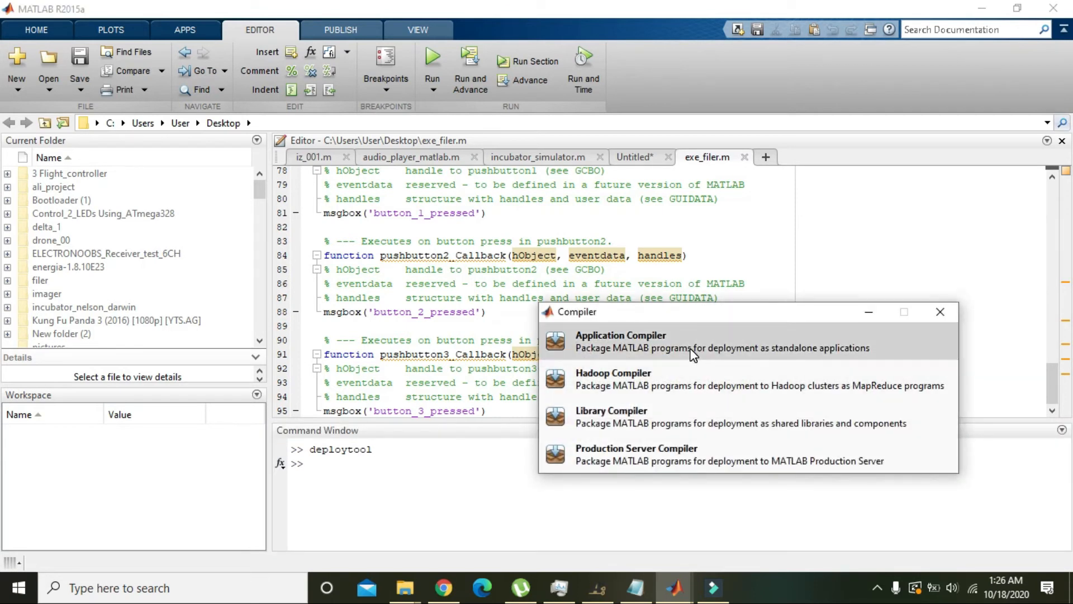
{"action": "left_click", "coordinate": [621, 335]}
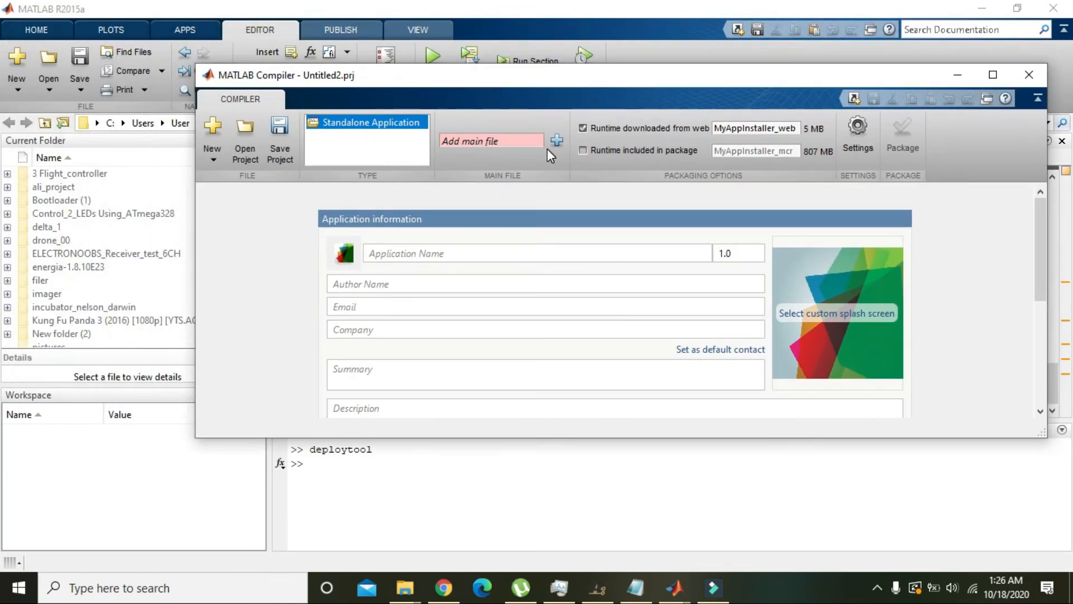
Add exe_filer.fig to the files required for the application.
{"action": "scroll", "scroll_direction": "down", "scroll_amount": 3}
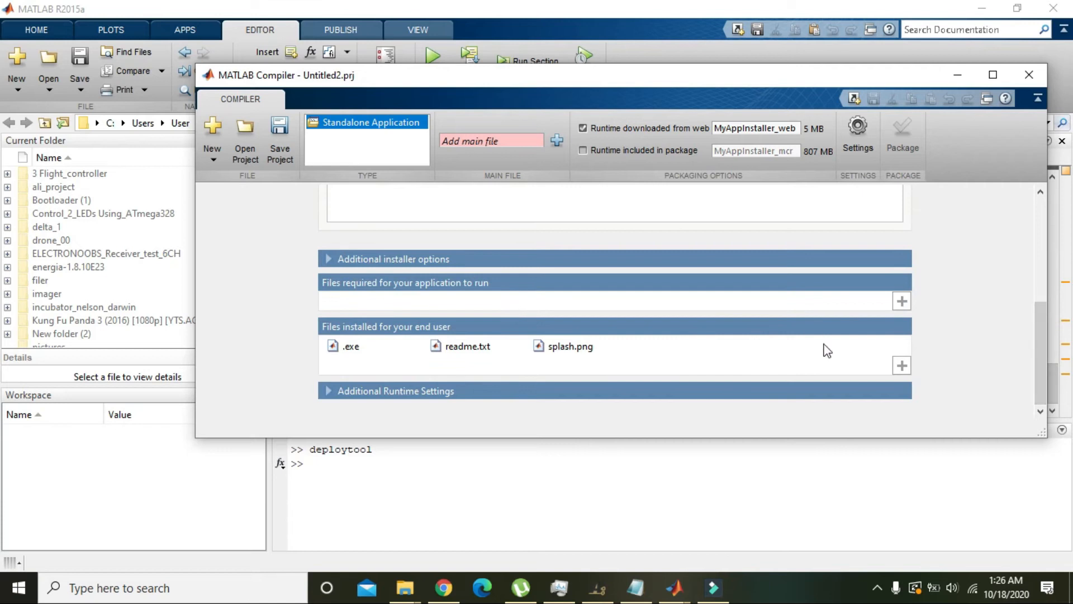
{"action": "left_click", "coordinate": [900, 364]}
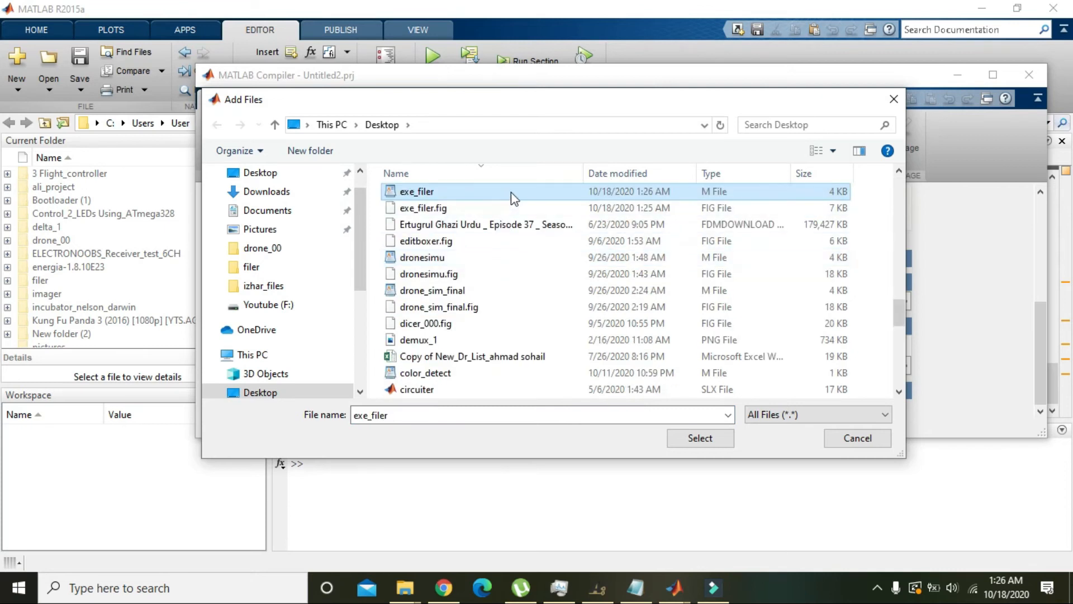
{"action": "left_click", "coordinate": [425, 208]}
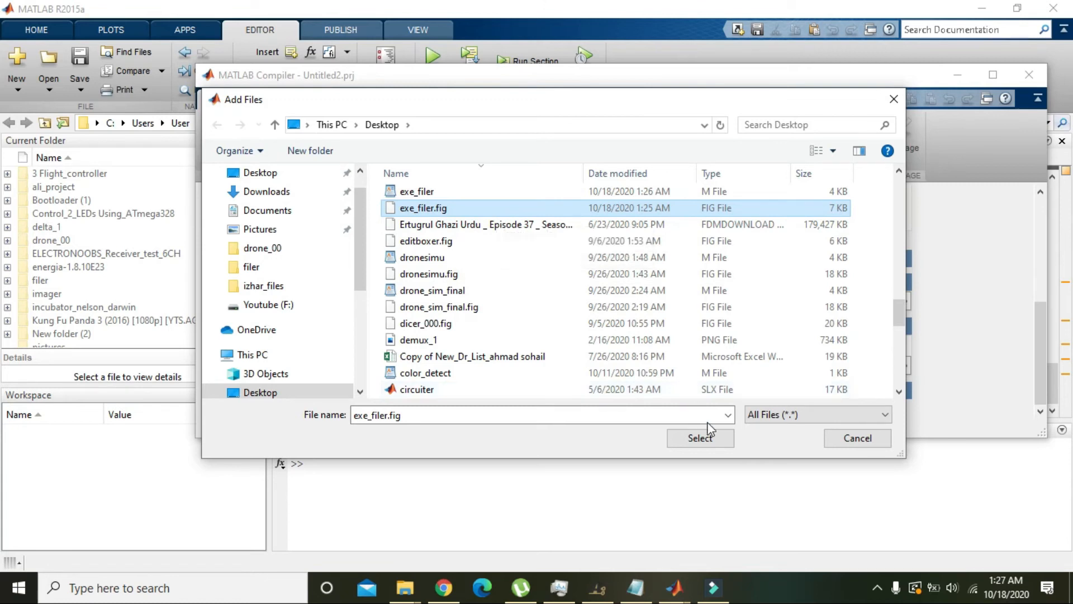
{"action": "left_click", "coordinate": [700, 438]}
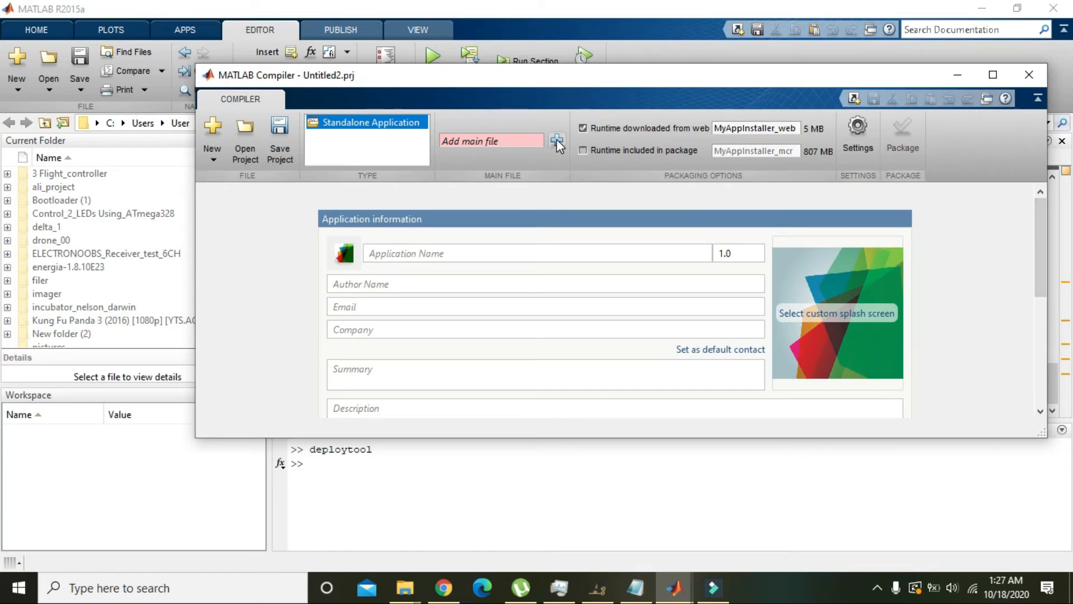
Set exe_filer.m as the project's main file, naming the application exe_filer.
{"action": "left_click", "coordinate": [556, 145]}
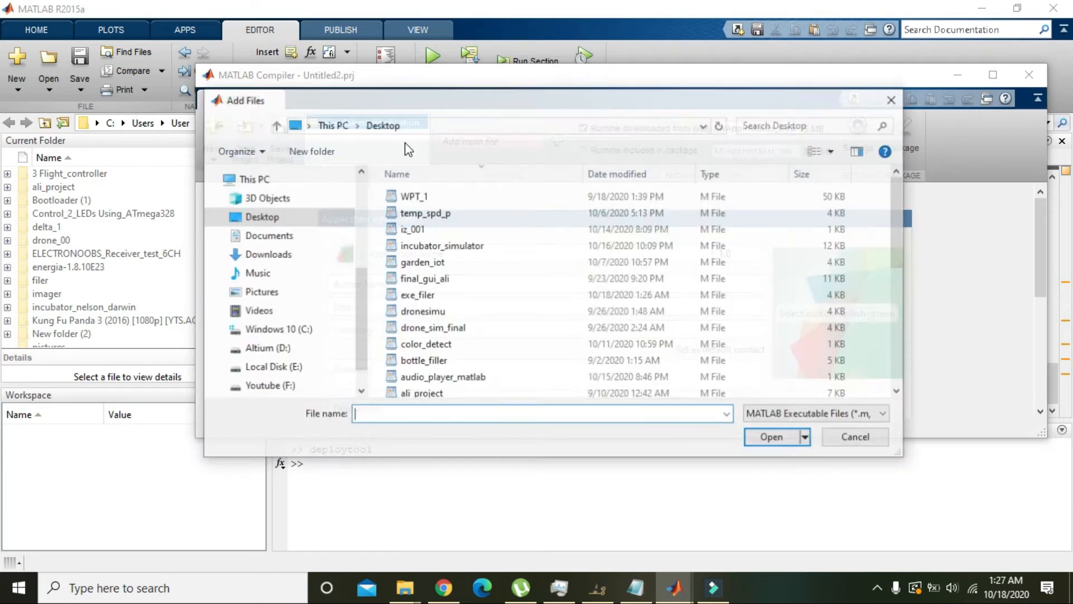
{"action": "left_click", "coordinate": [412, 227]}
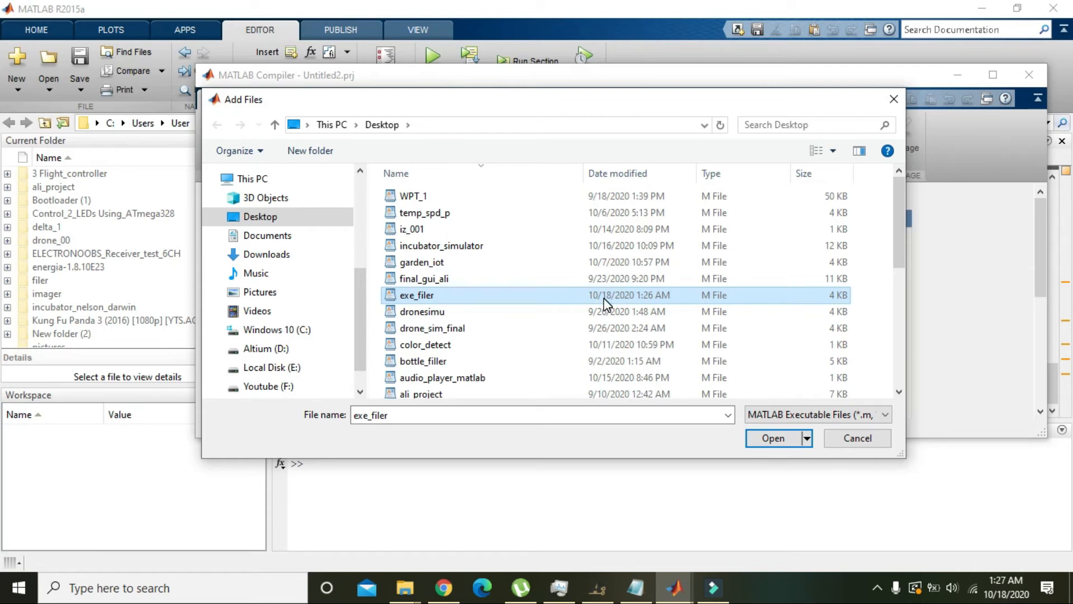
{"action": "mouse_move", "coordinate": [644, 302]}
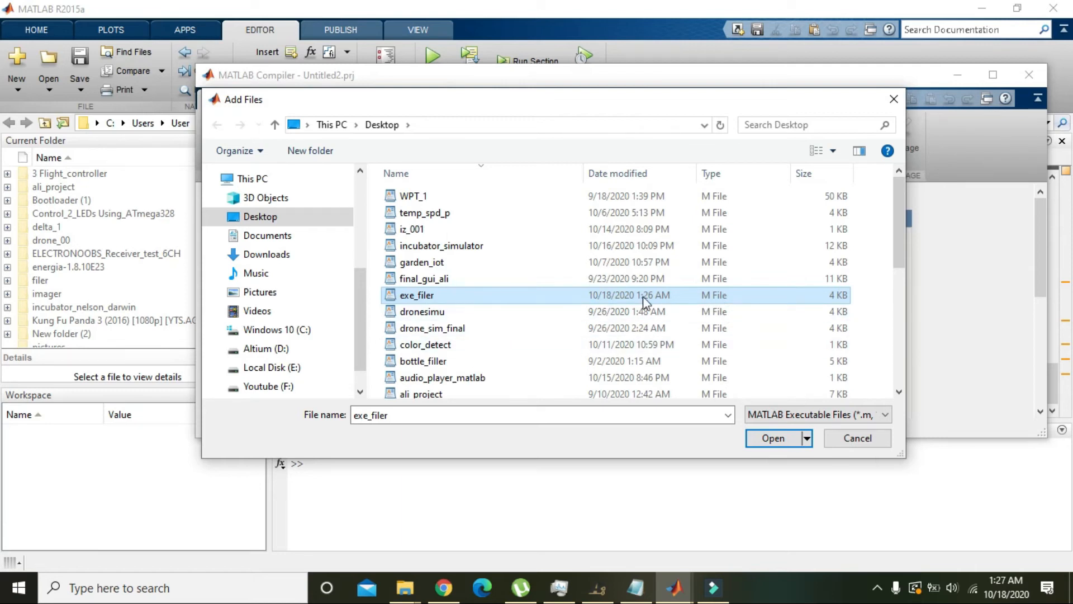
{"action": "mouse_move", "coordinate": [777, 438]}
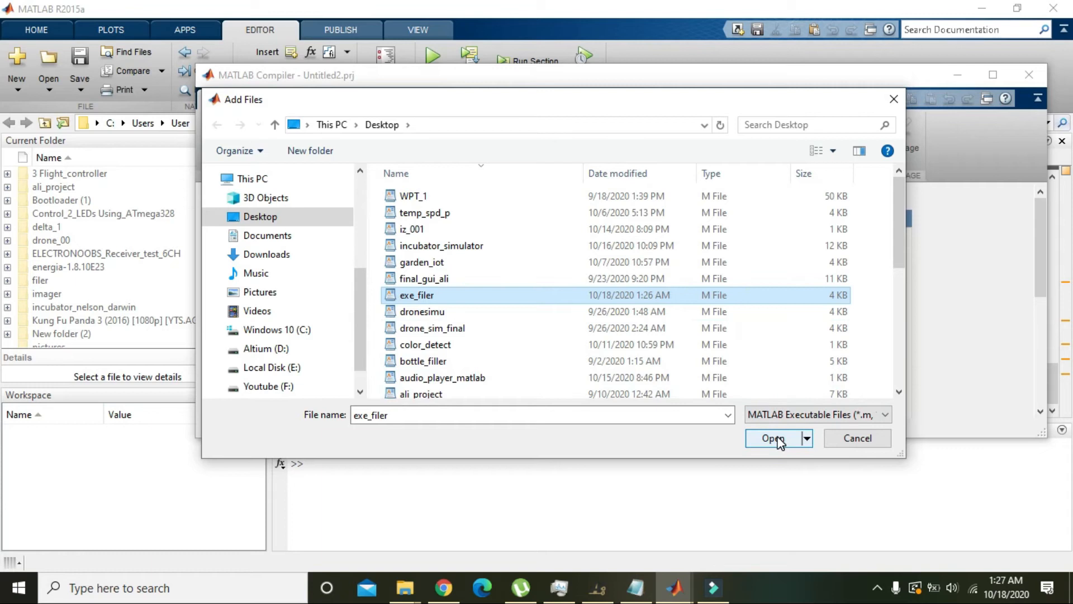
{"action": "left_click", "coordinate": [773, 438]}
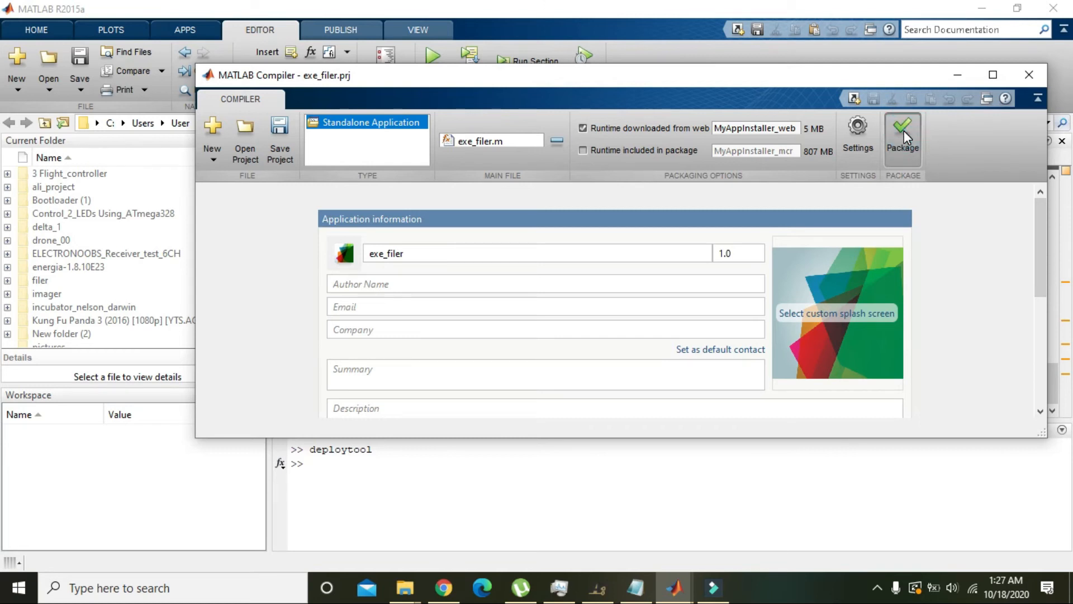
{"action": "left_click", "coordinate": [903, 126]}
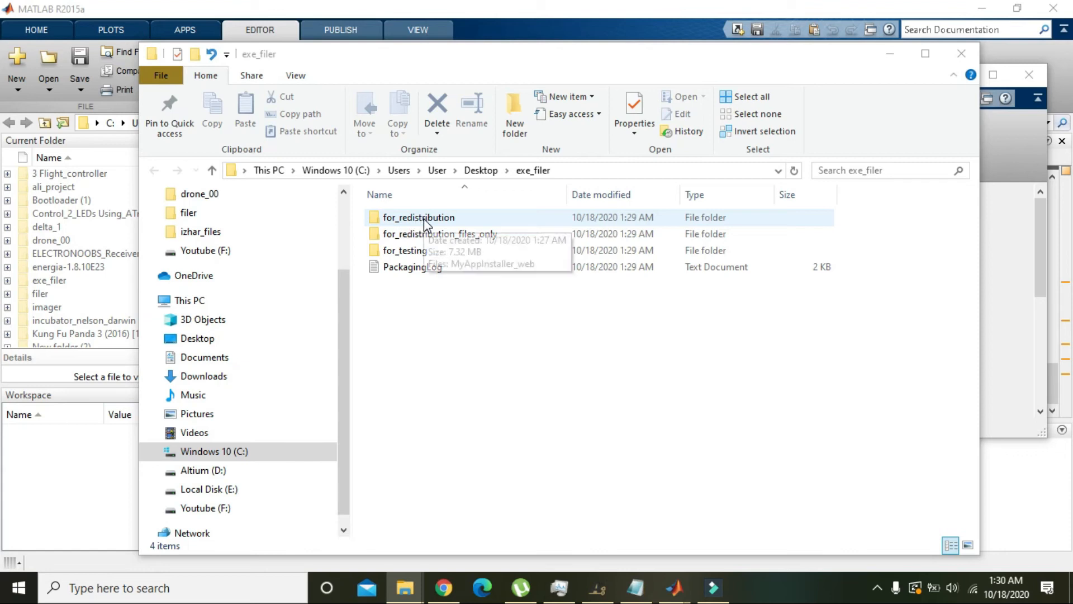
{"action": "mouse_move", "coordinate": [427, 221]}
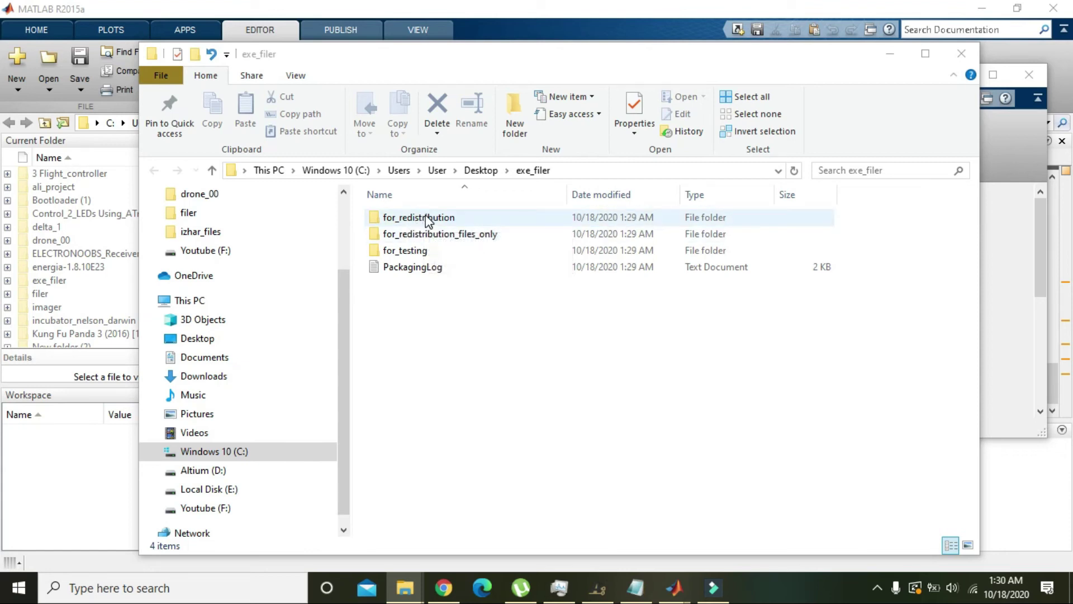
Launch exe_filer.exe from the for_redistribution_files_only folder as a standalone app.
{"action": "double_click", "coordinate": [419, 217]}
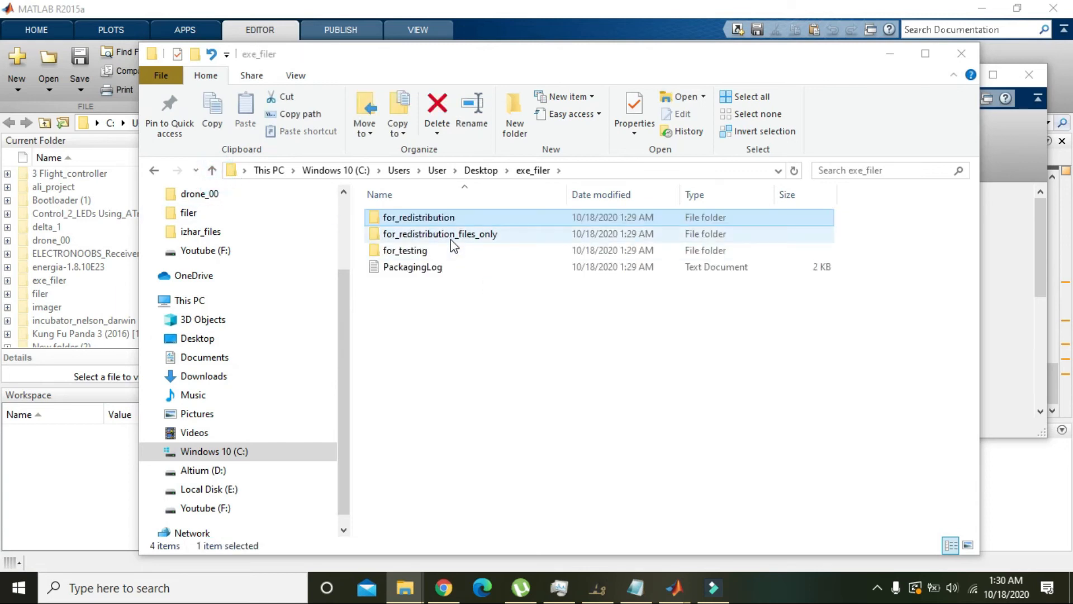
{"action": "double_click", "coordinate": [439, 234]}
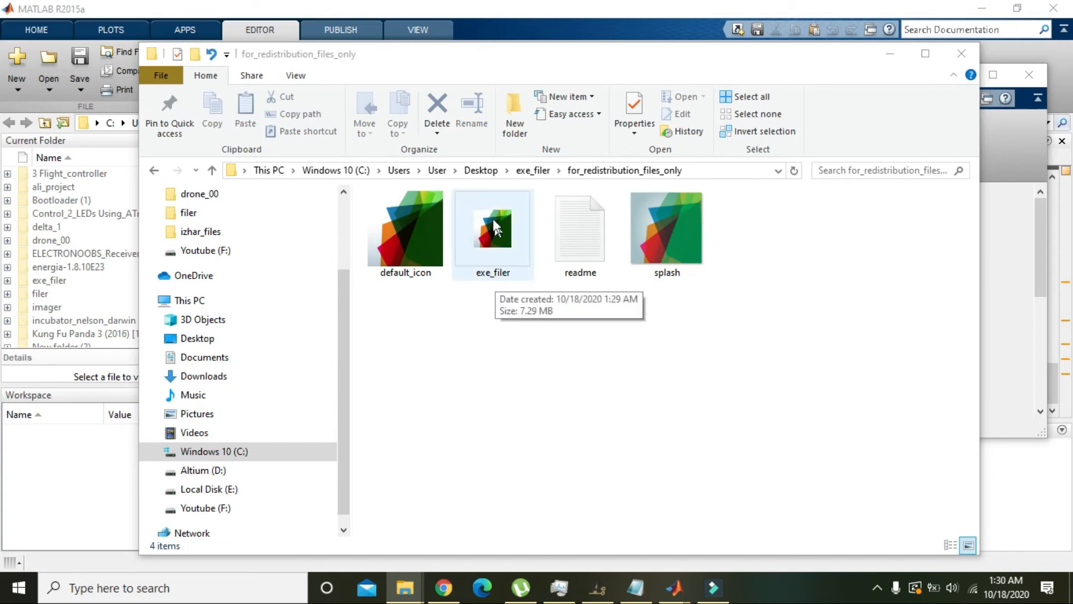
{"action": "left_click", "coordinate": [493, 229]}
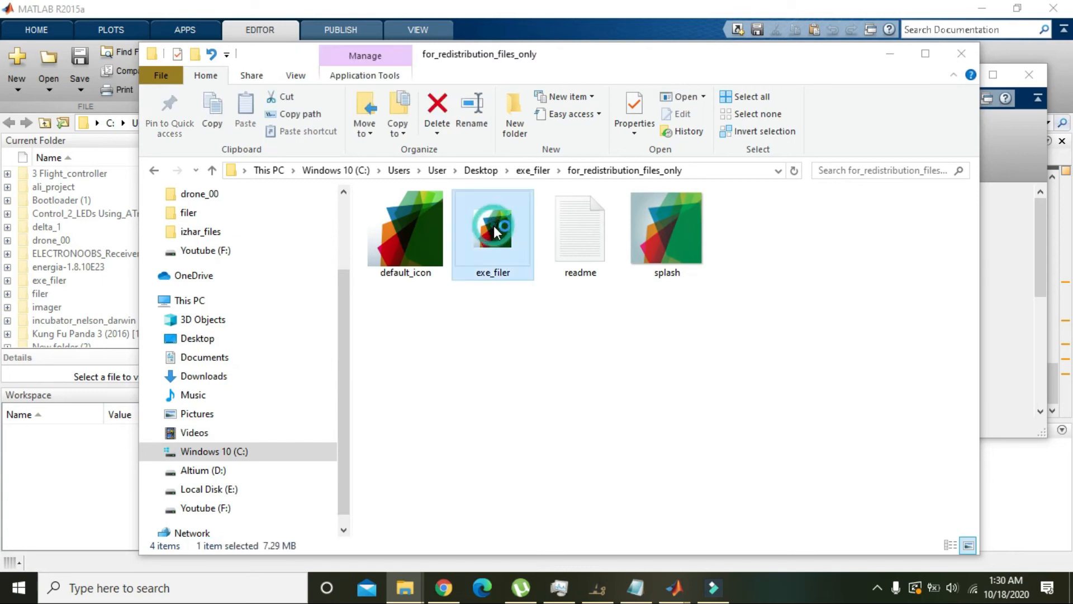
{"action": "double_click", "coordinate": [493, 228]}
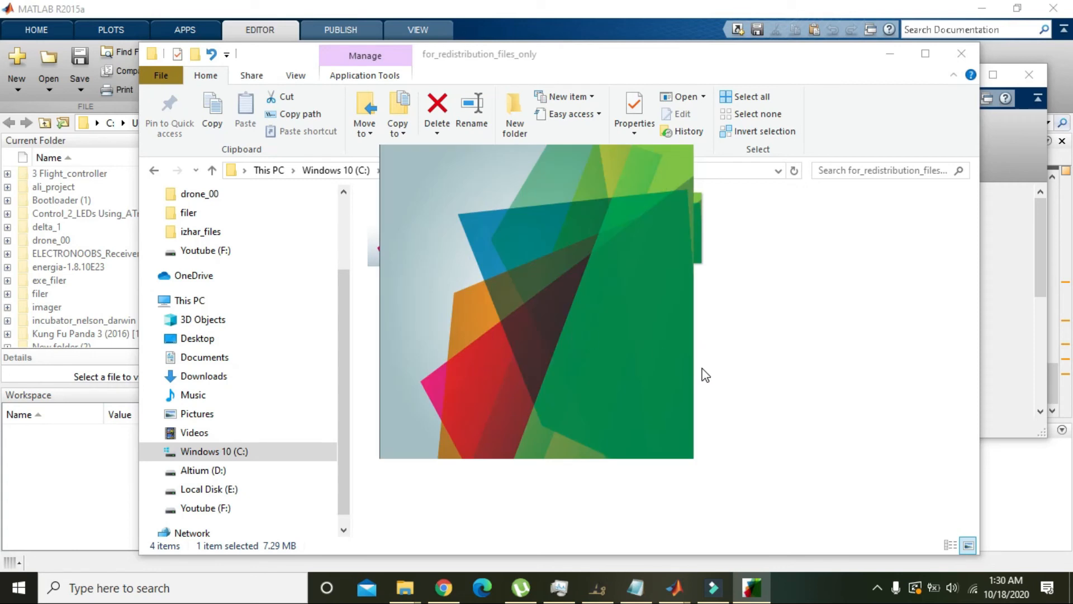
{"action": "mouse_move", "coordinate": [729, 370]}
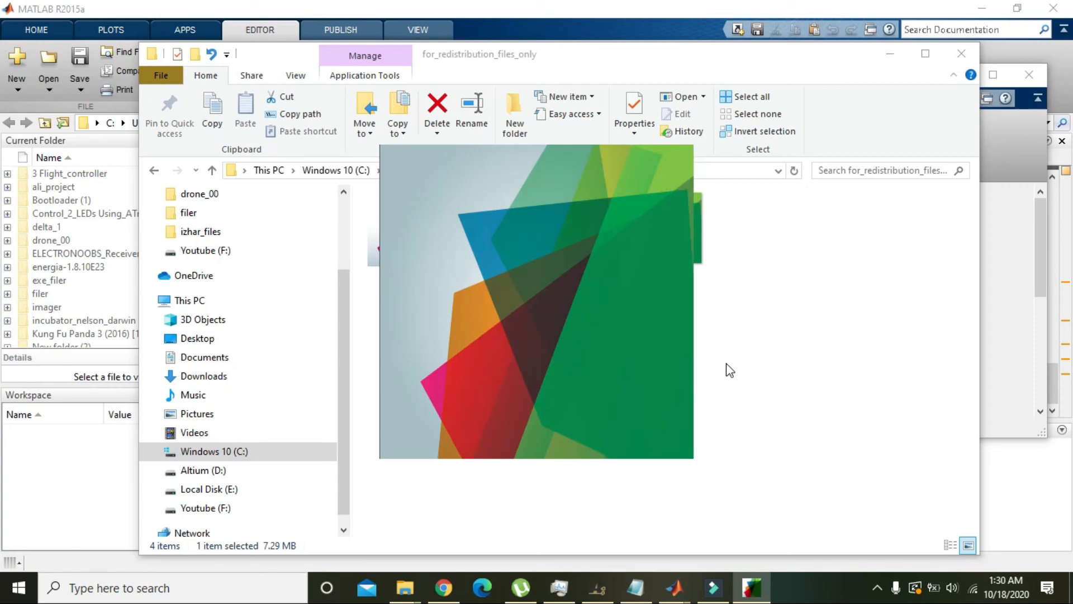
{"action": "mouse_move", "coordinate": [693, 333]}
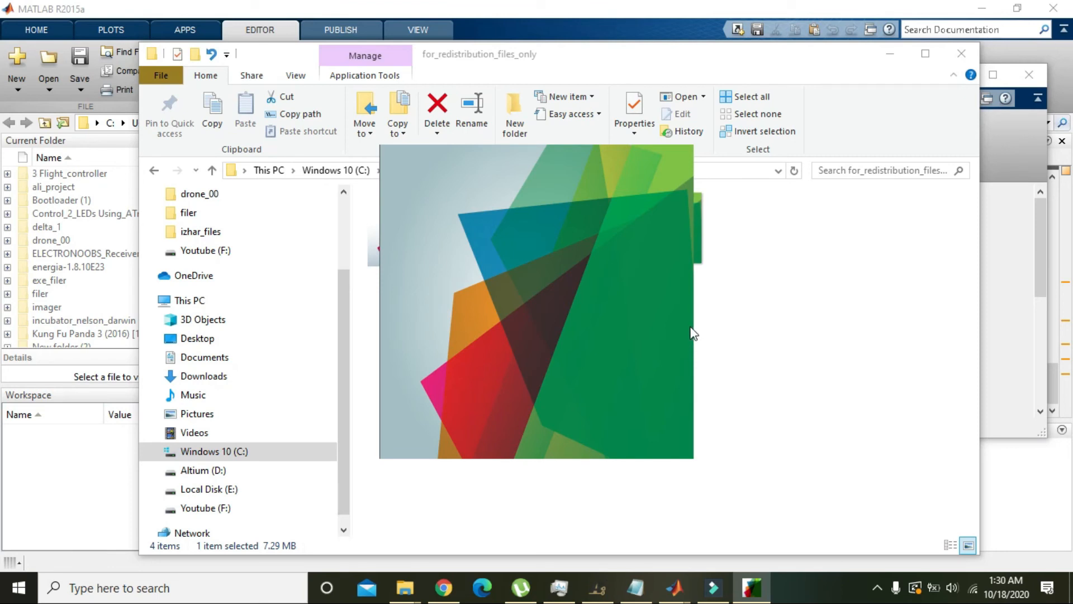
{"action": "mouse_move", "coordinate": [698, 308]}
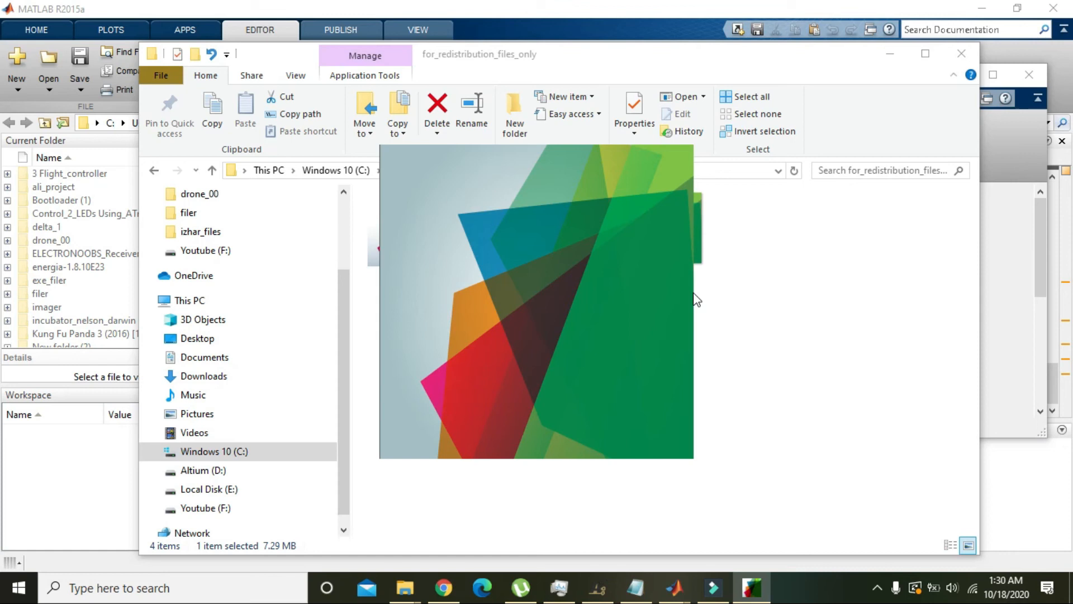
{"action": "mouse_move", "coordinate": [749, 229]}
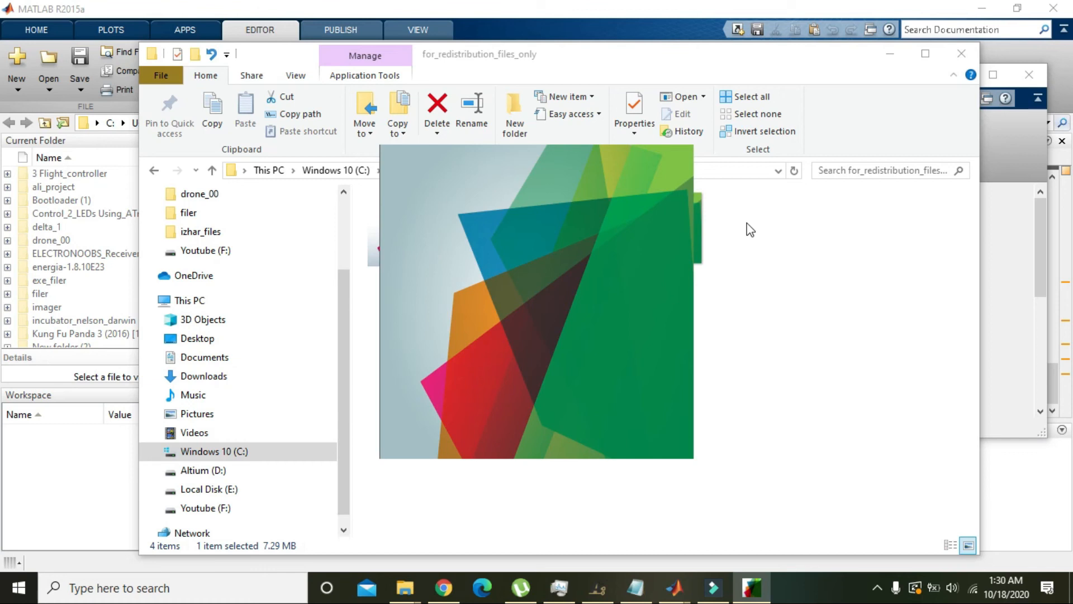
{"action": "mouse_move", "coordinate": [752, 234]}
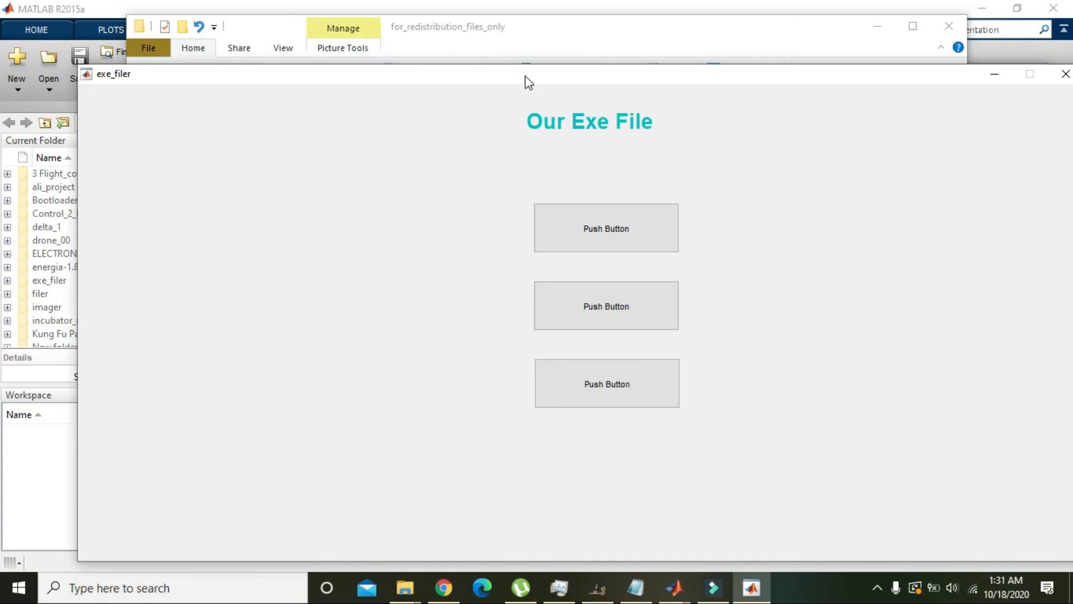
{"action": "mouse_move", "coordinate": [994, 89]}
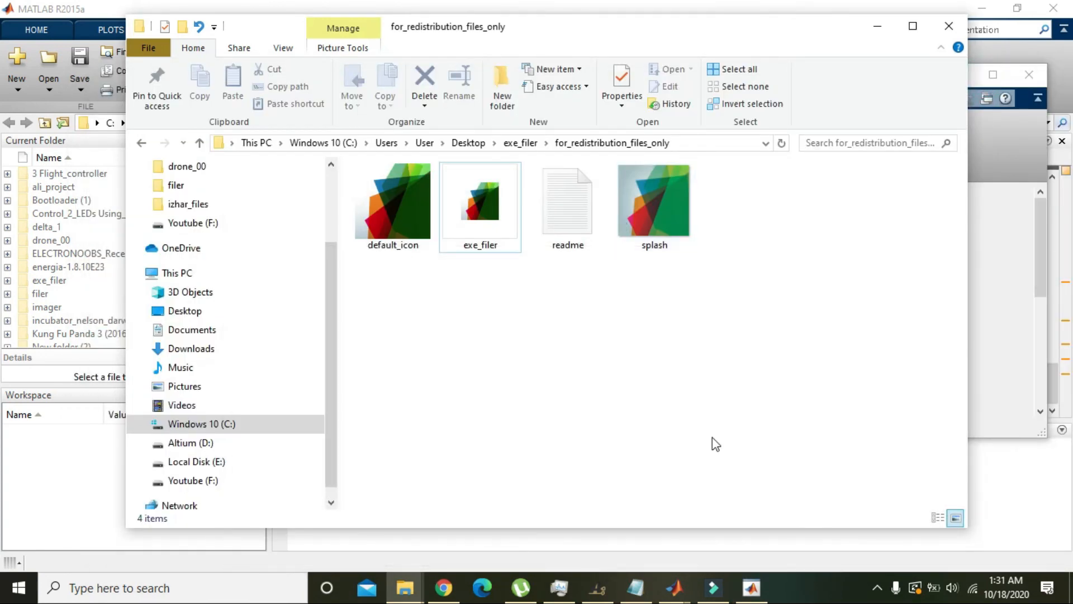
{"action": "double_click", "coordinate": [480, 206]}
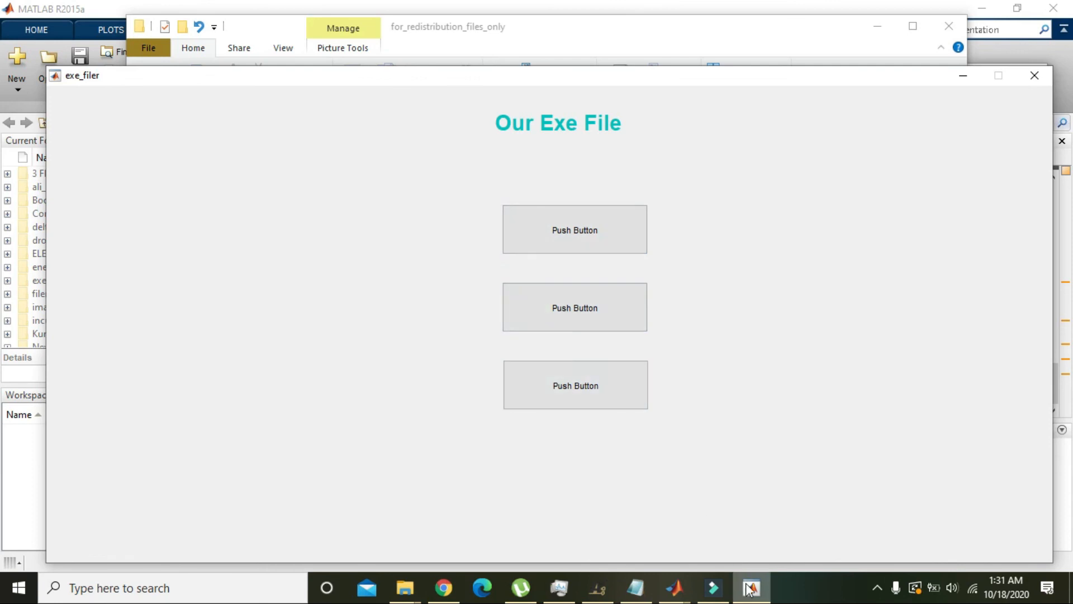
{"action": "right_click", "coordinate": [752, 587]}
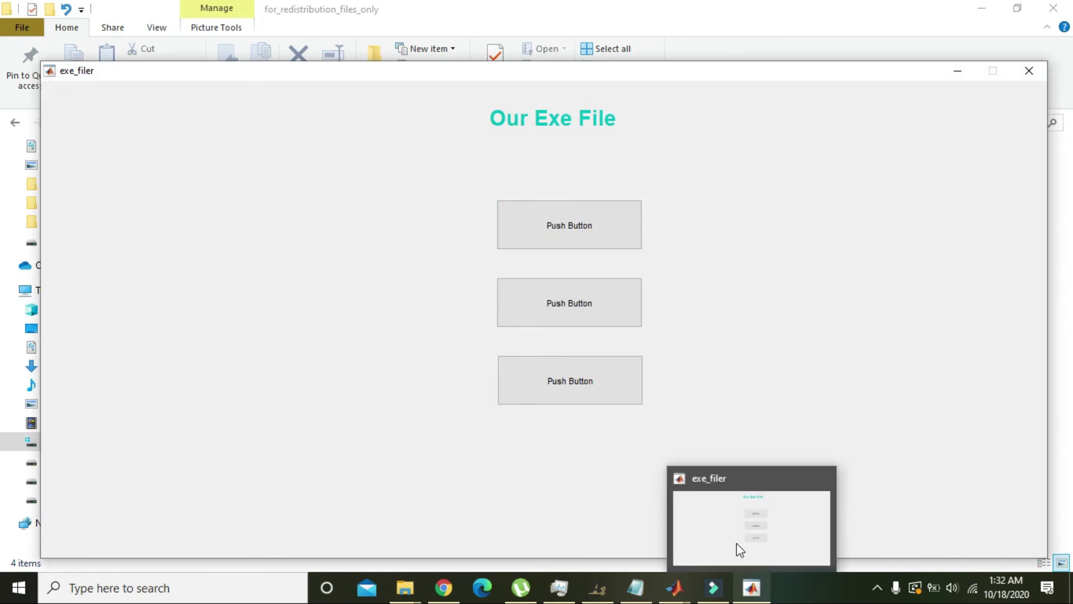
{"action": "left_click", "coordinate": [569, 238]}
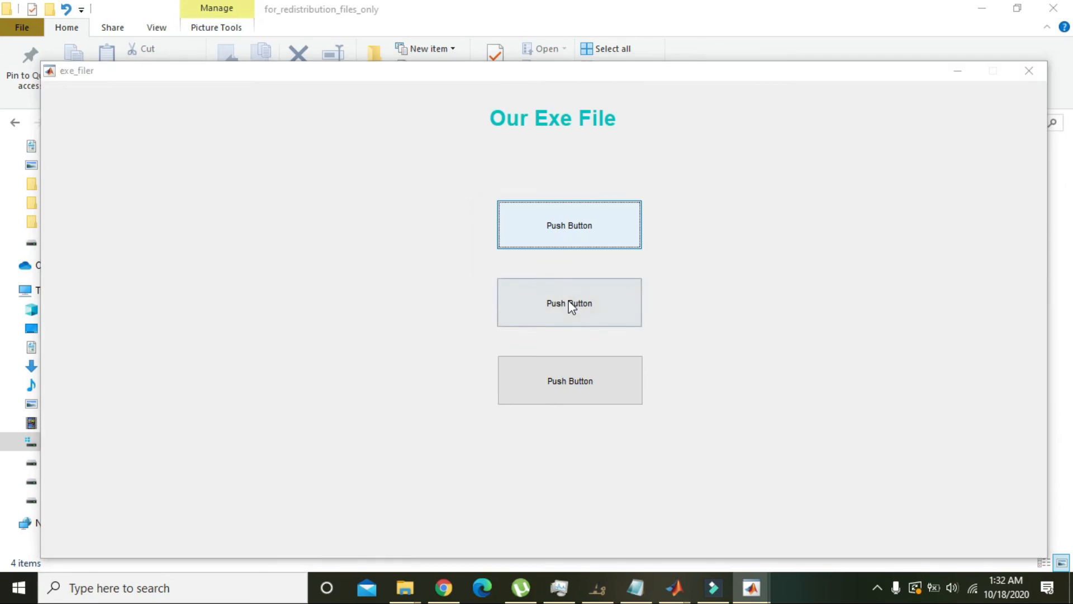
{"action": "left_click", "coordinate": [577, 378]}
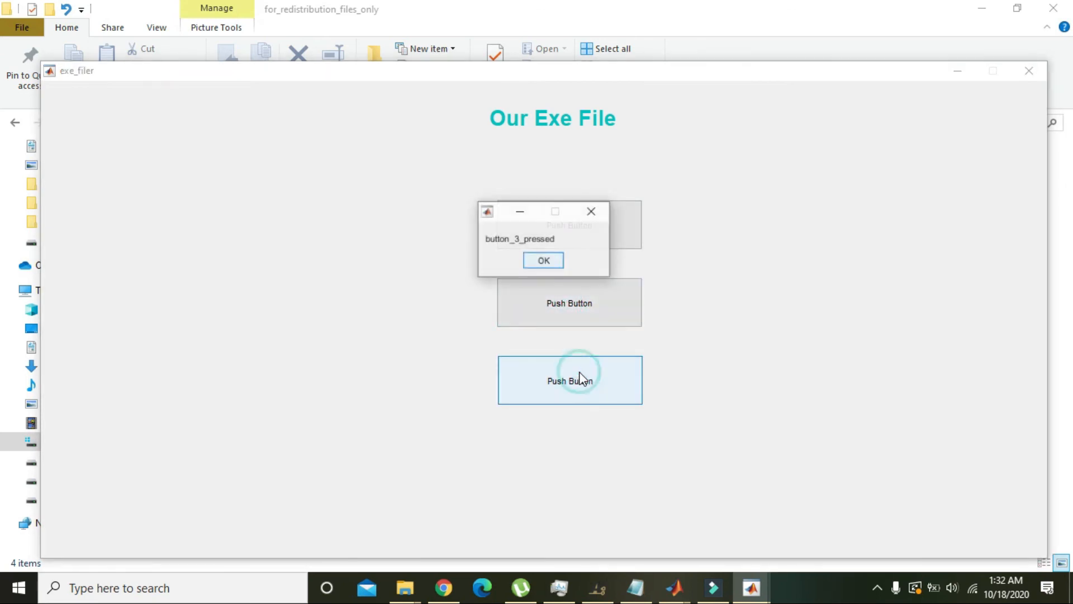
{"action": "left_click", "coordinate": [543, 259]}
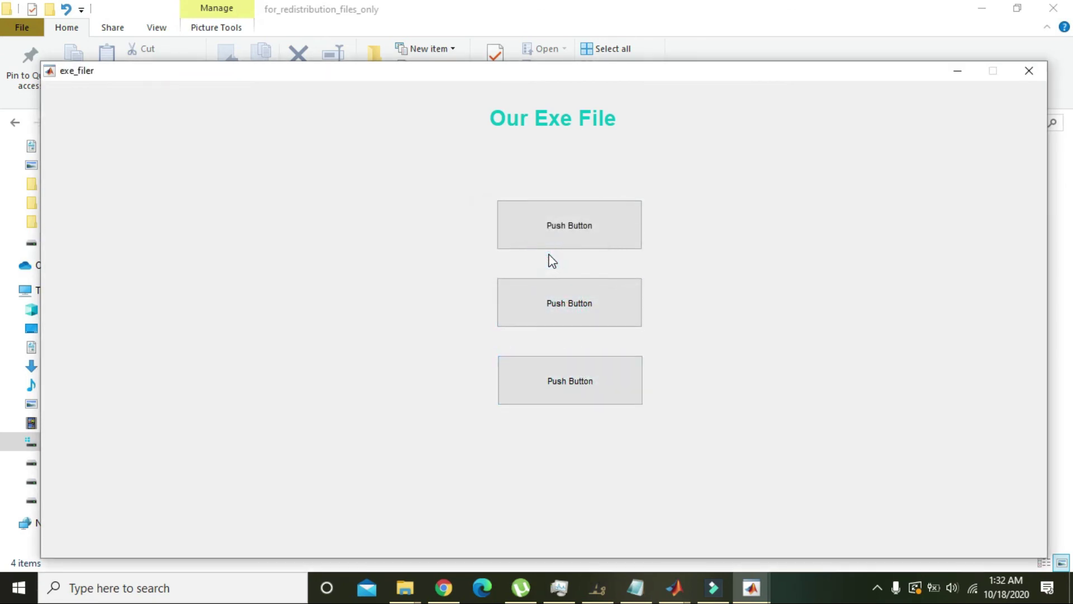